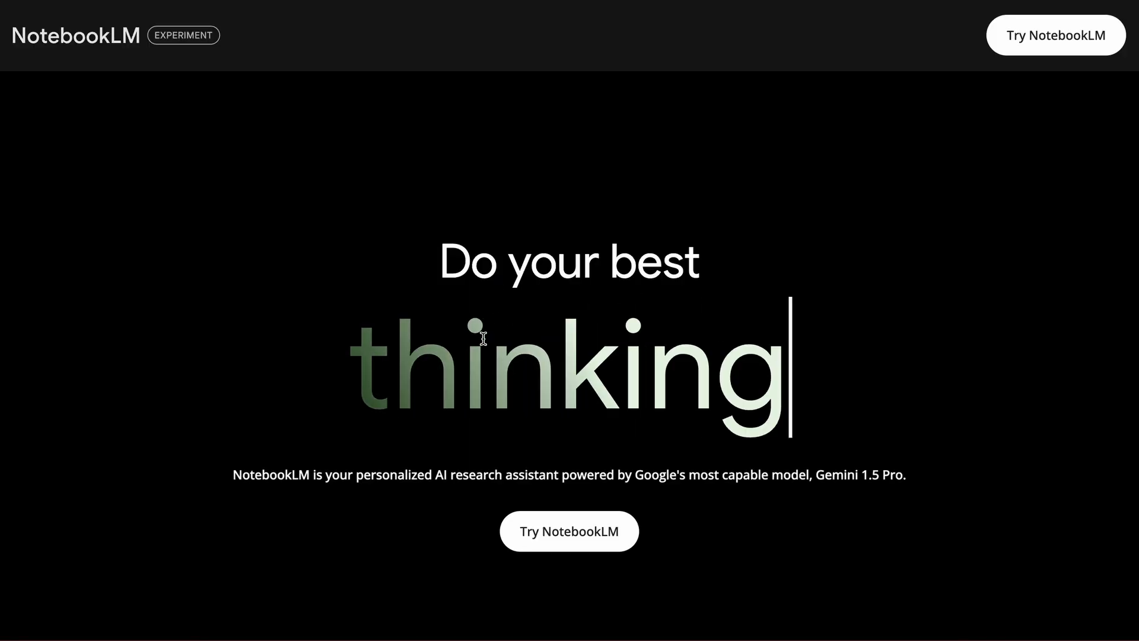
Scroll down the page to reach the project's git repository link.
scroll("down", 3)
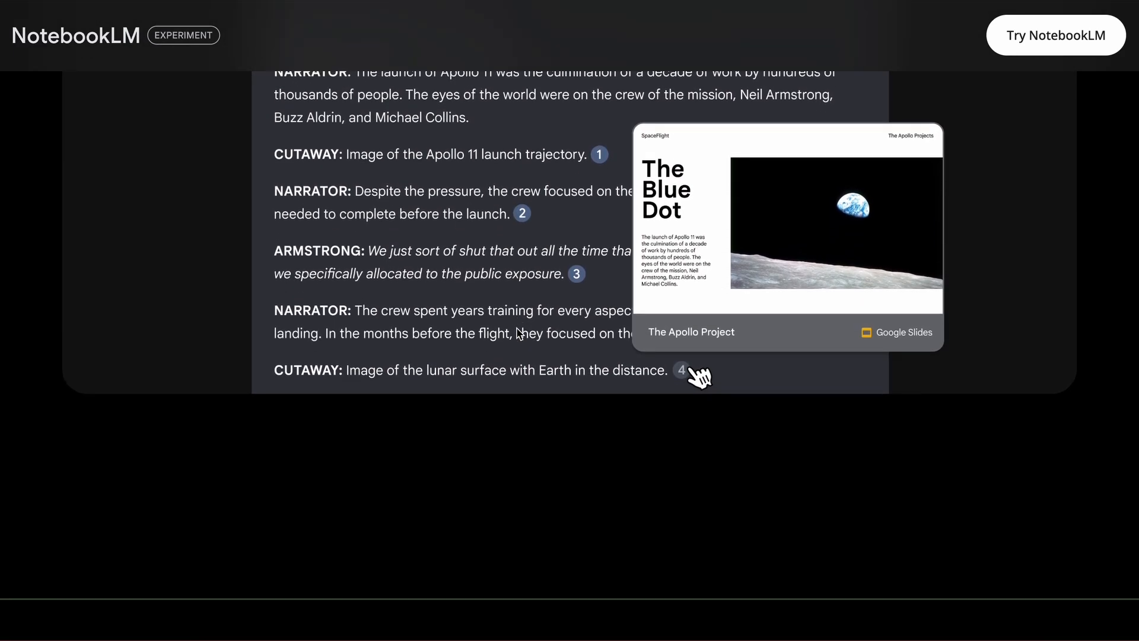
scroll("down", 3)
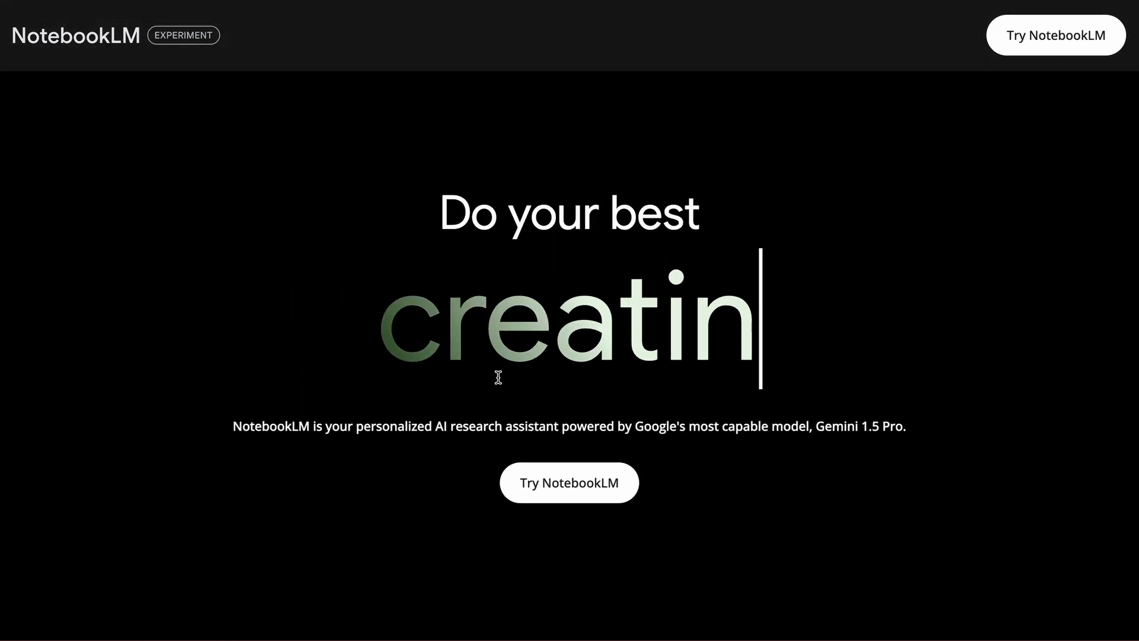
scroll("down", 3)
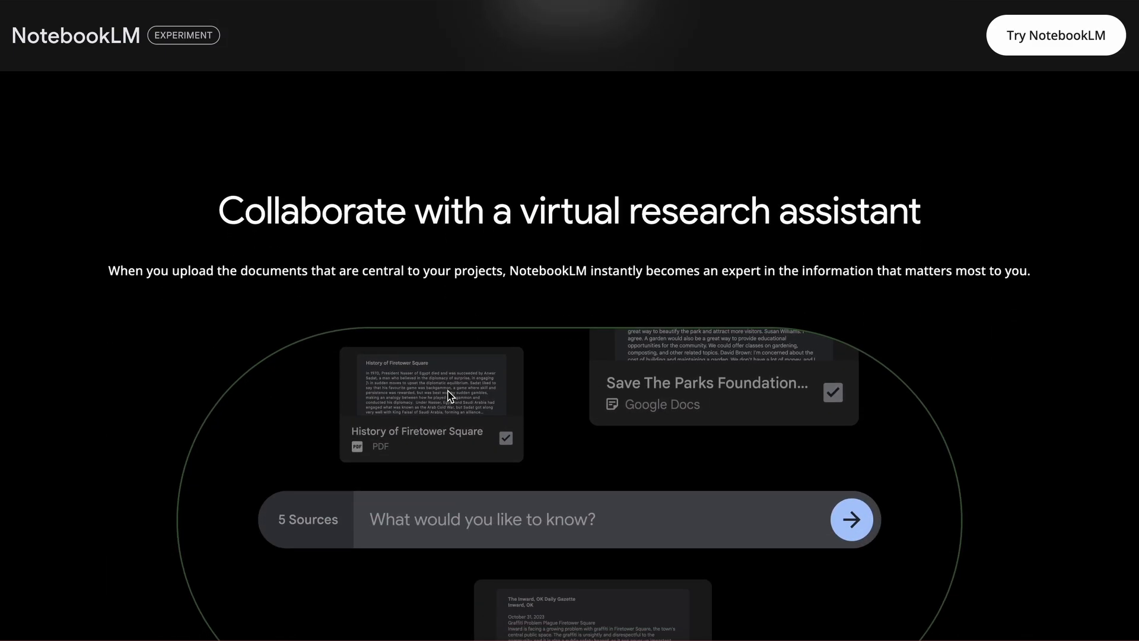
scroll("down", 3)
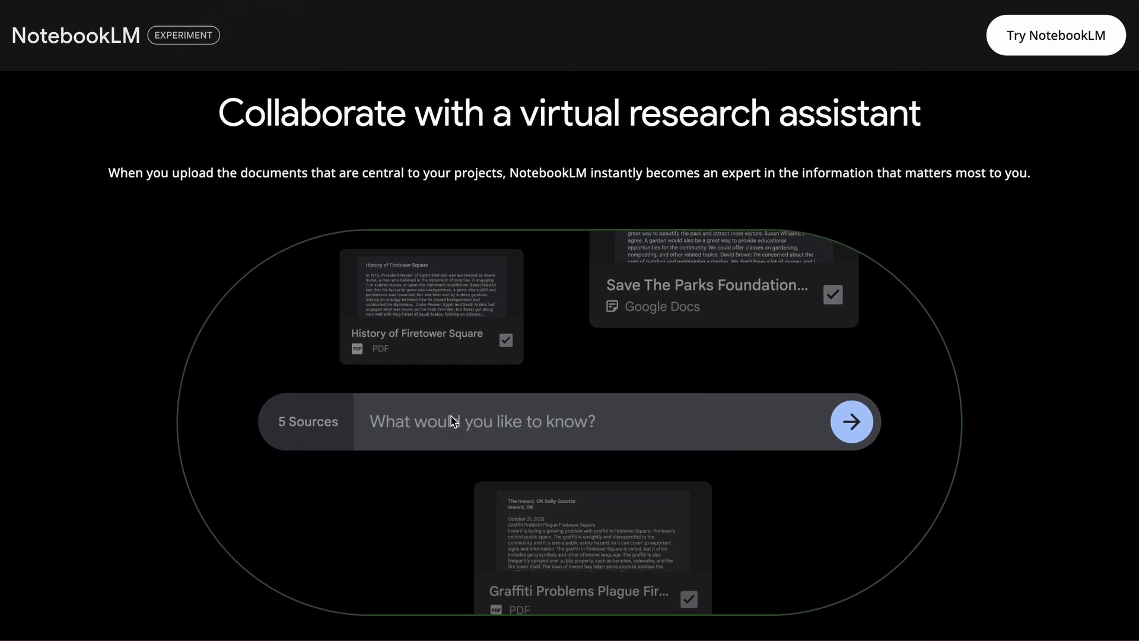
scroll("down", 3)
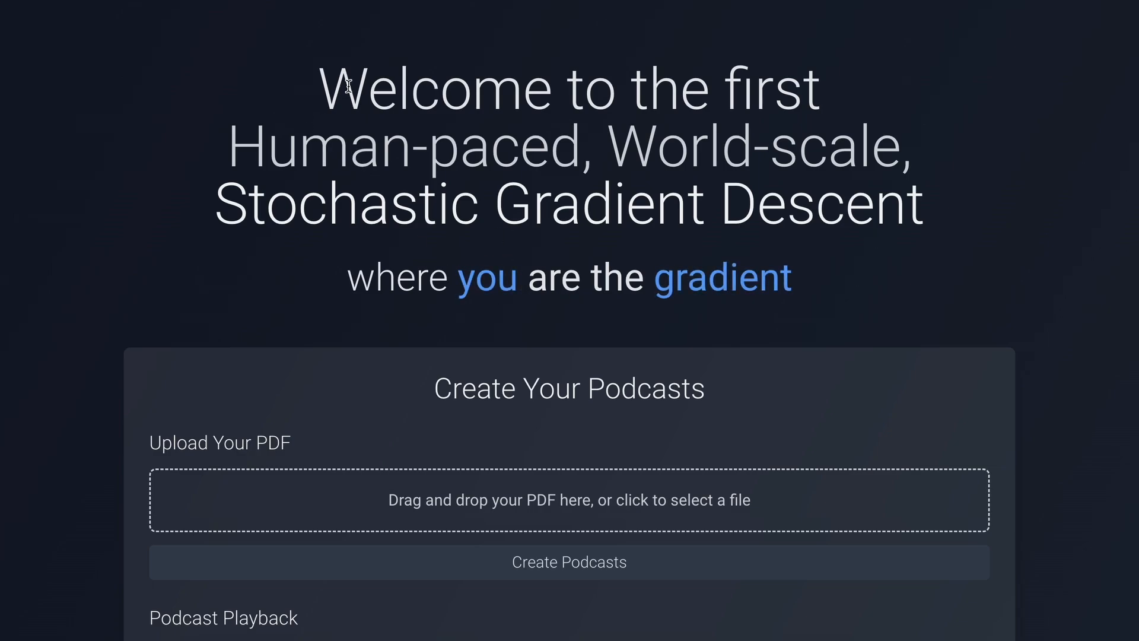
scroll("down", 3)
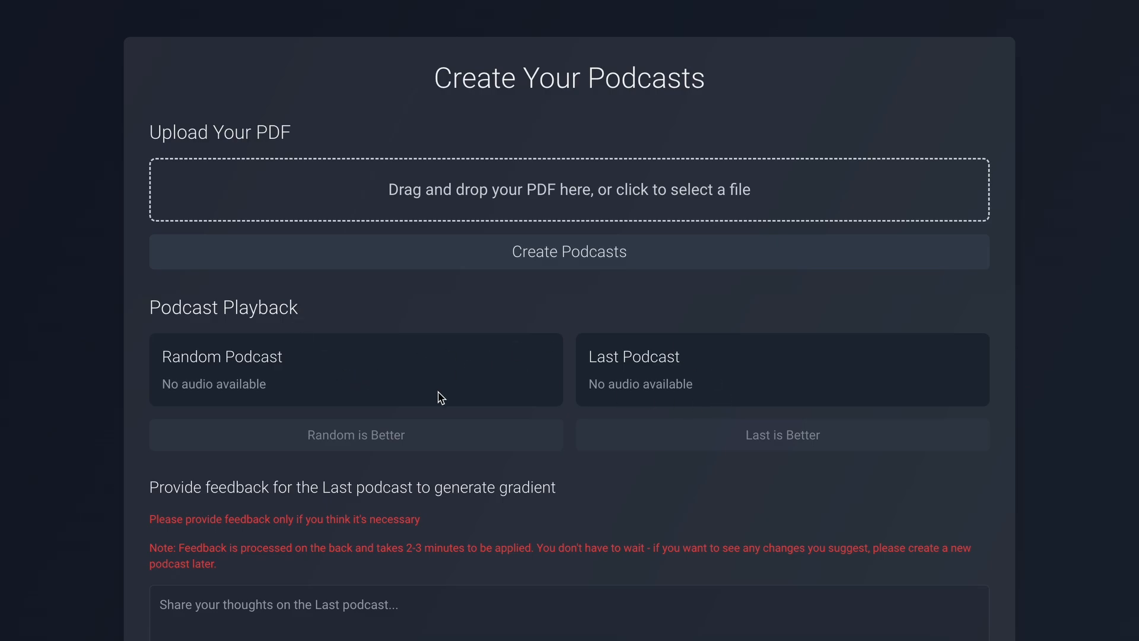
scroll("down", 3)
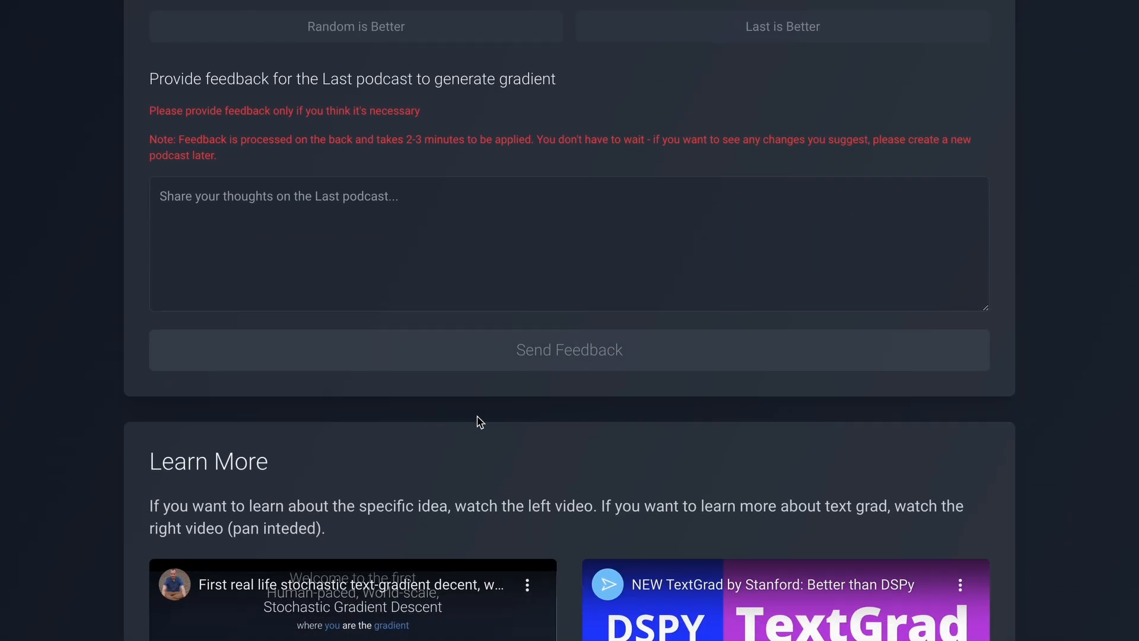
scroll("down", 3)
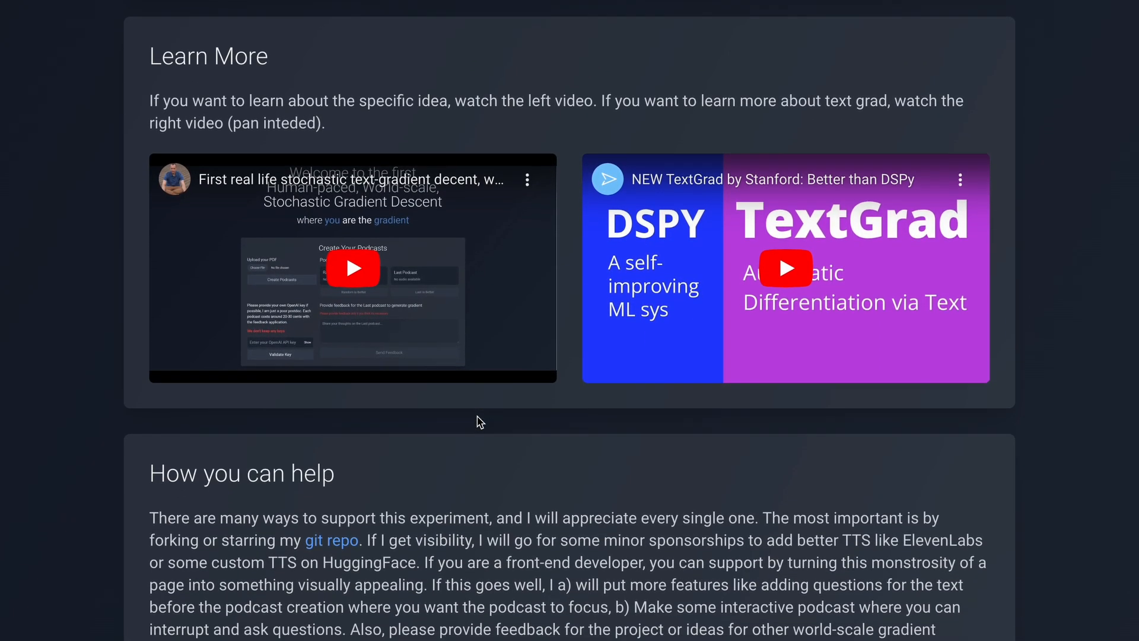
scroll("down", 3)
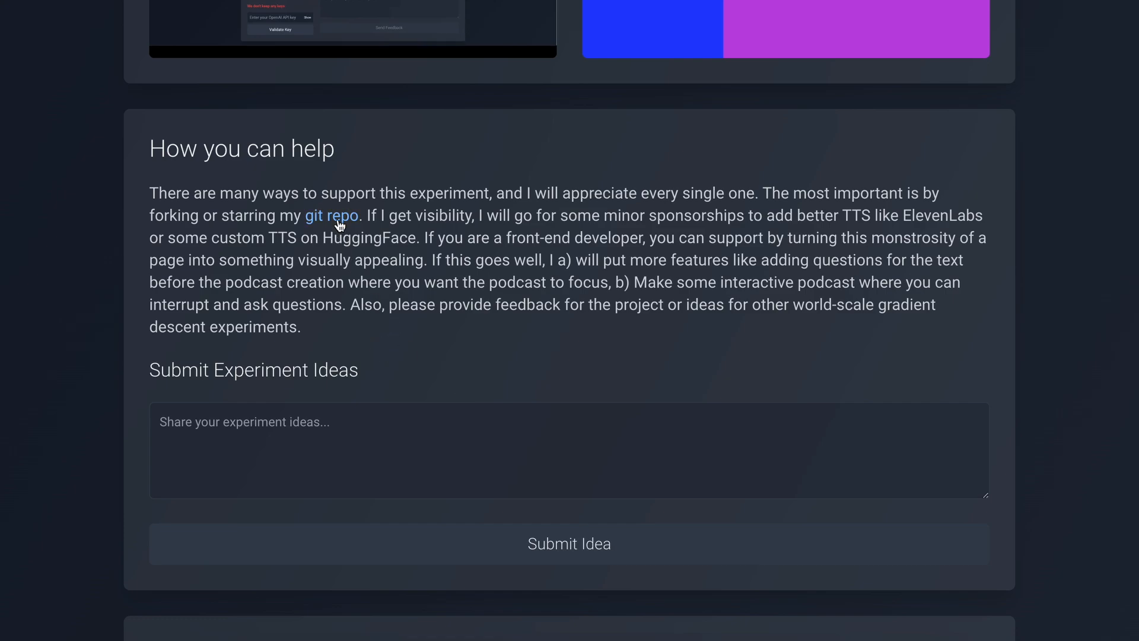
mouse_move(405, 329)
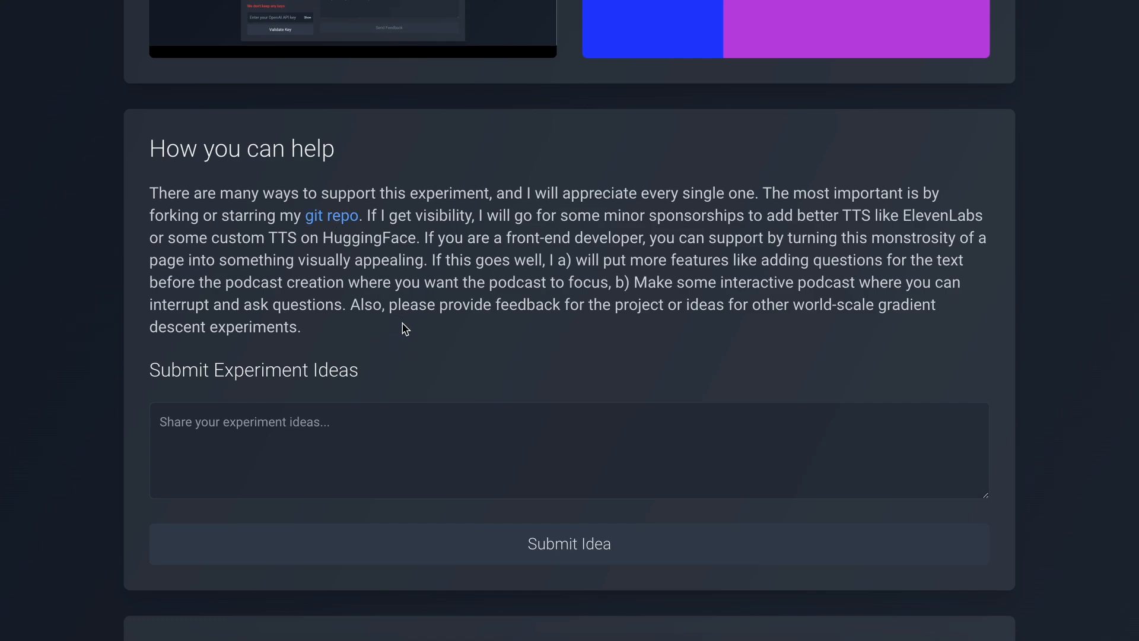
Open the Podcast repository on GitHub and scroll through its README.
left_click(331, 216)
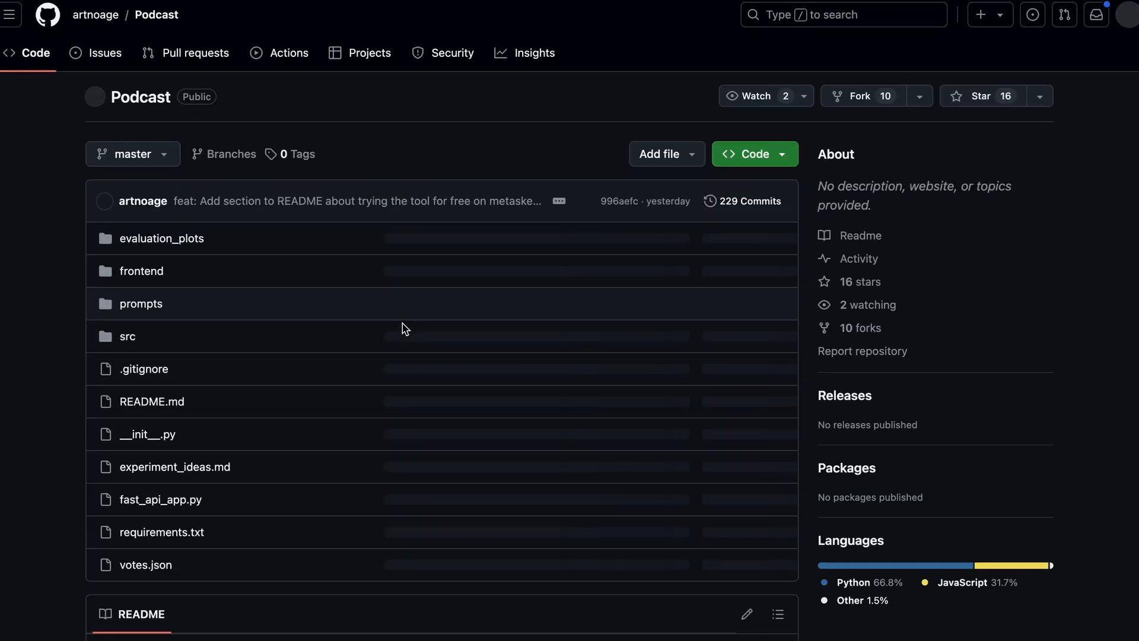
scroll("down", 3)
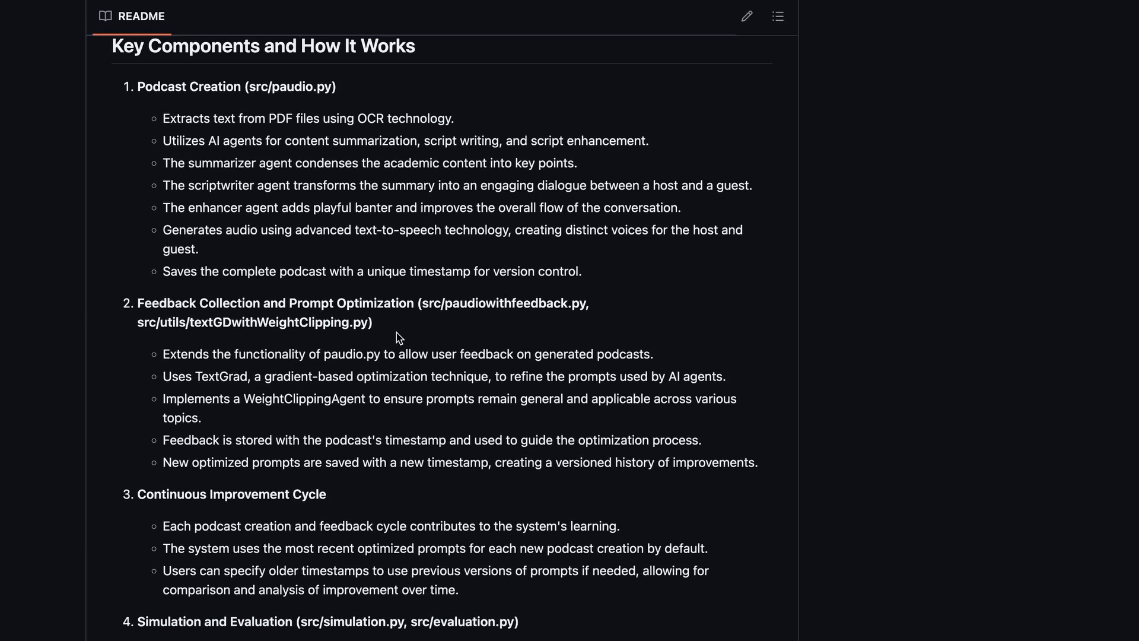
scroll("down", 3)
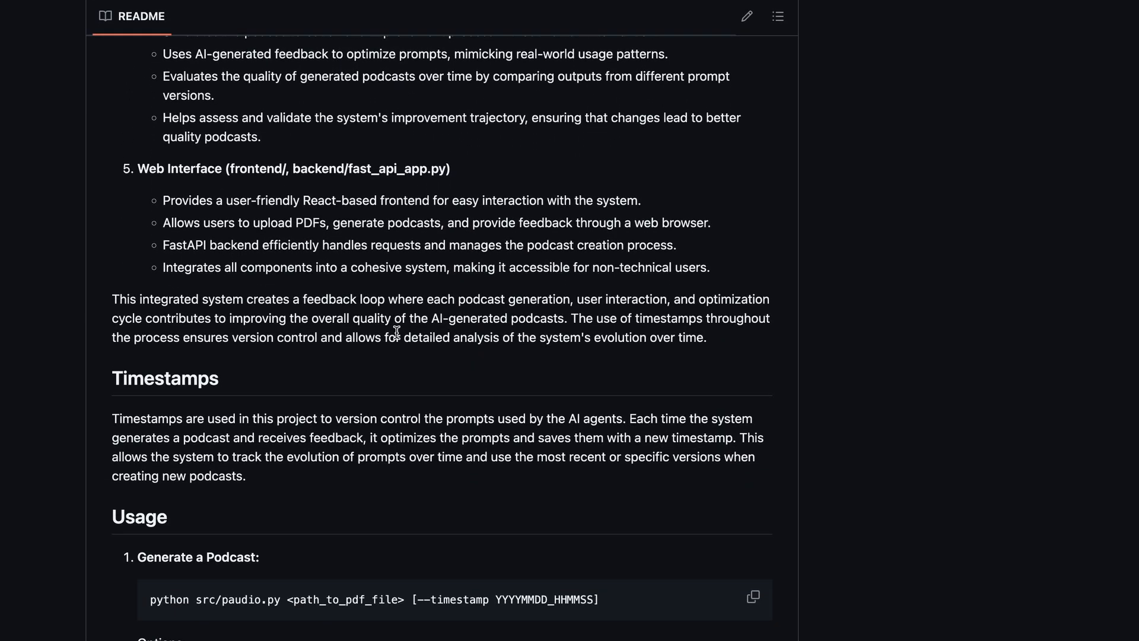
scroll("down", 3)
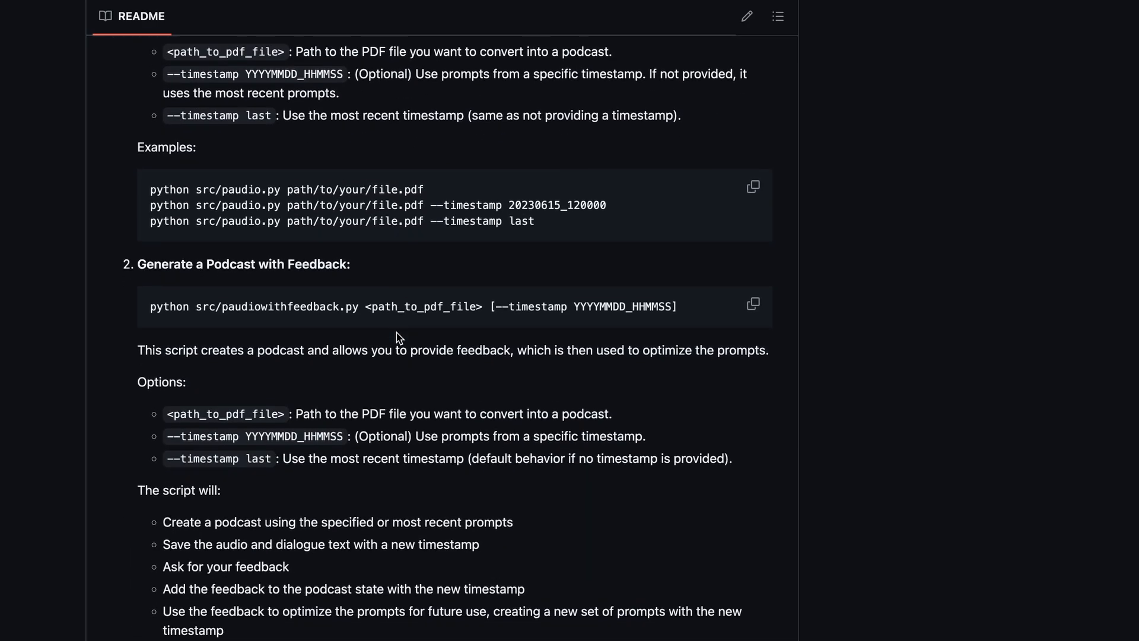
scroll("down", 3)
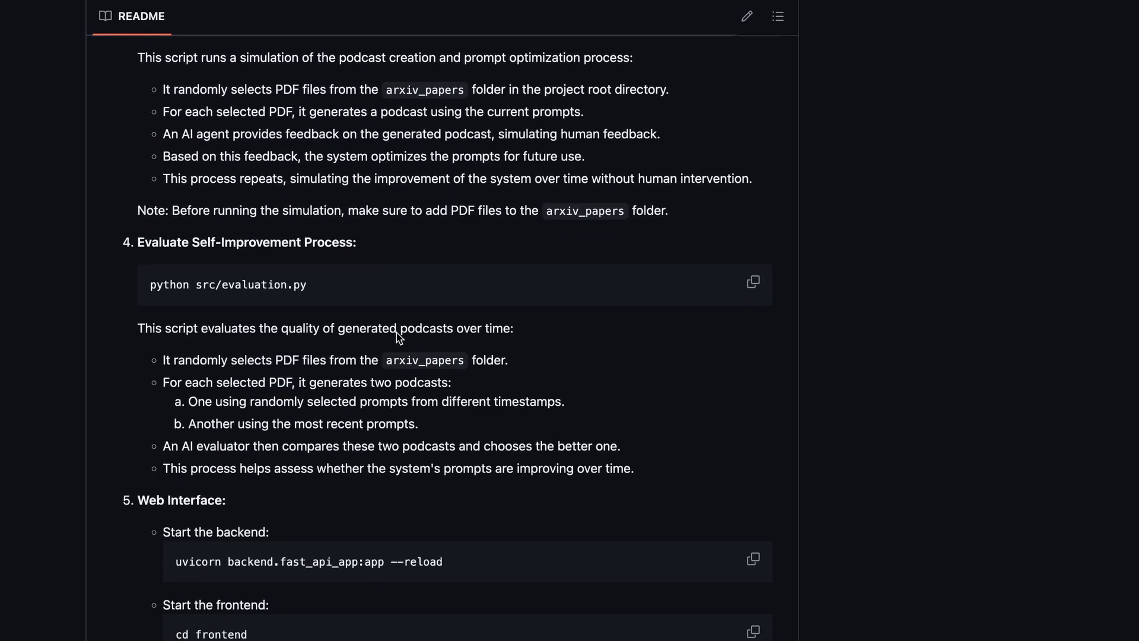
scroll("down", 3)
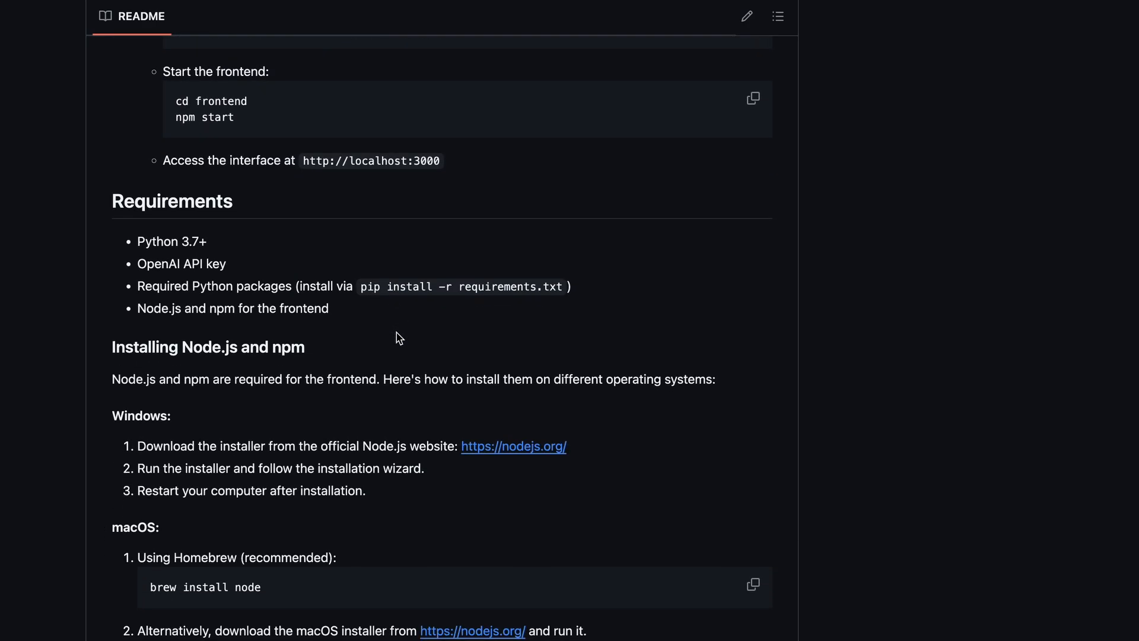
scroll("down", 3)
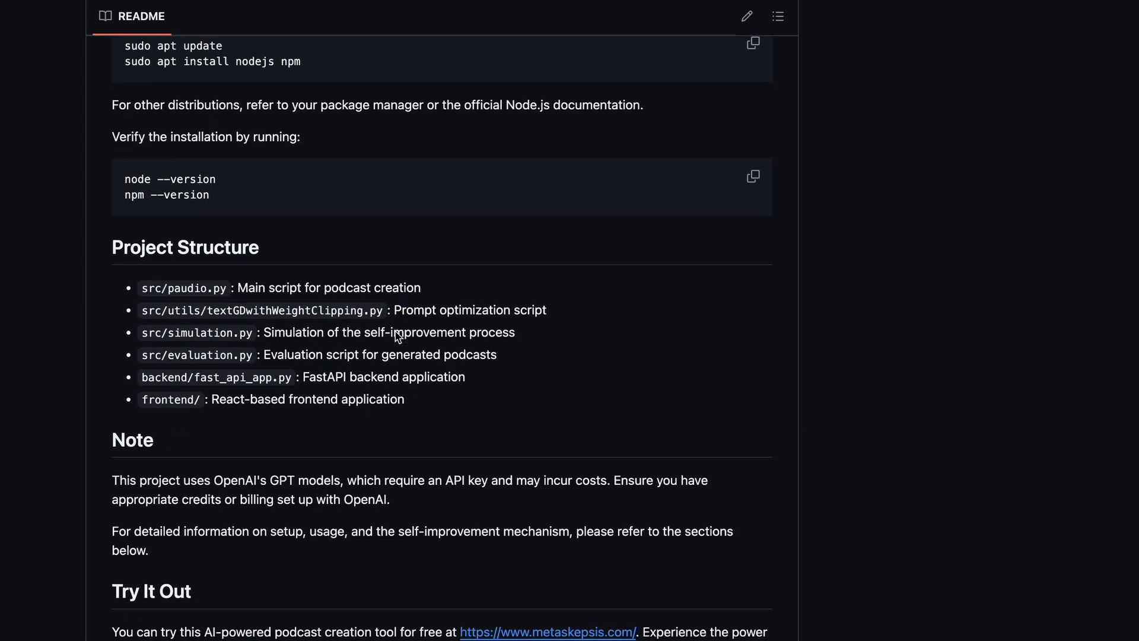
scroll("down", 3)
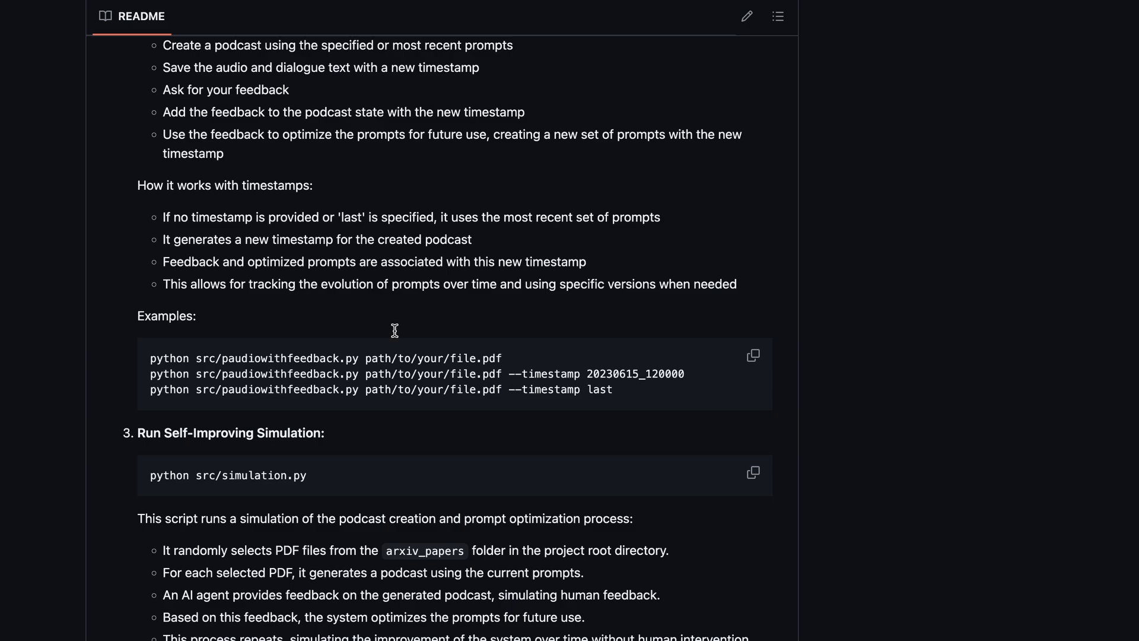
Scroll back up, clear the selected paragraph, then continue to Try It Out and TextGrad.
scroll("up", 3)
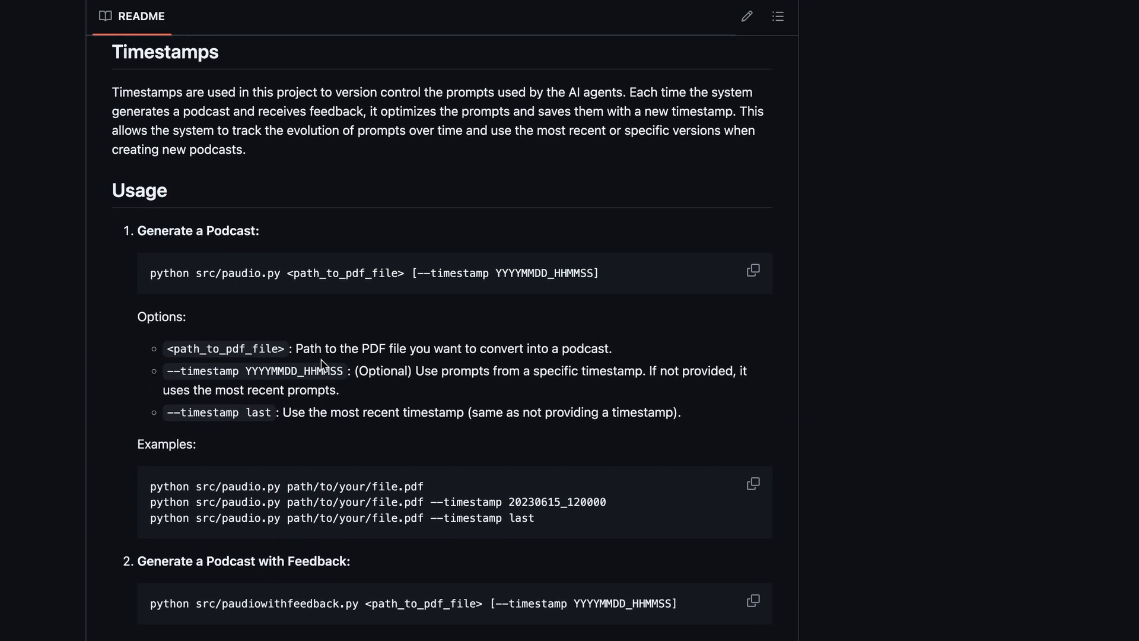
scroll("up", 3)
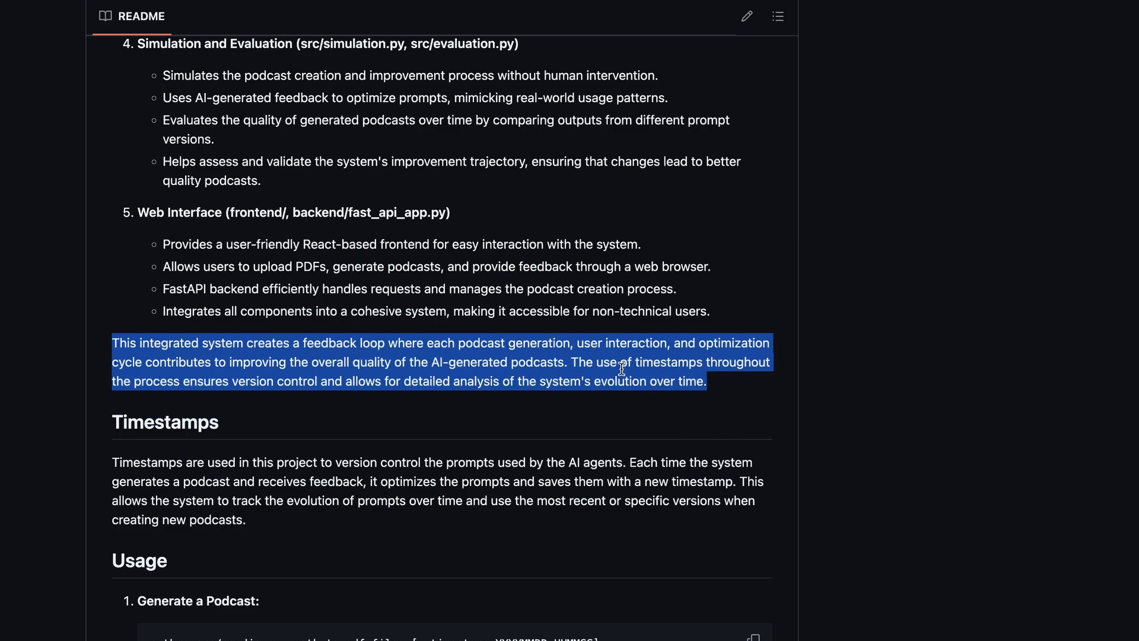
left_click(603, 403)
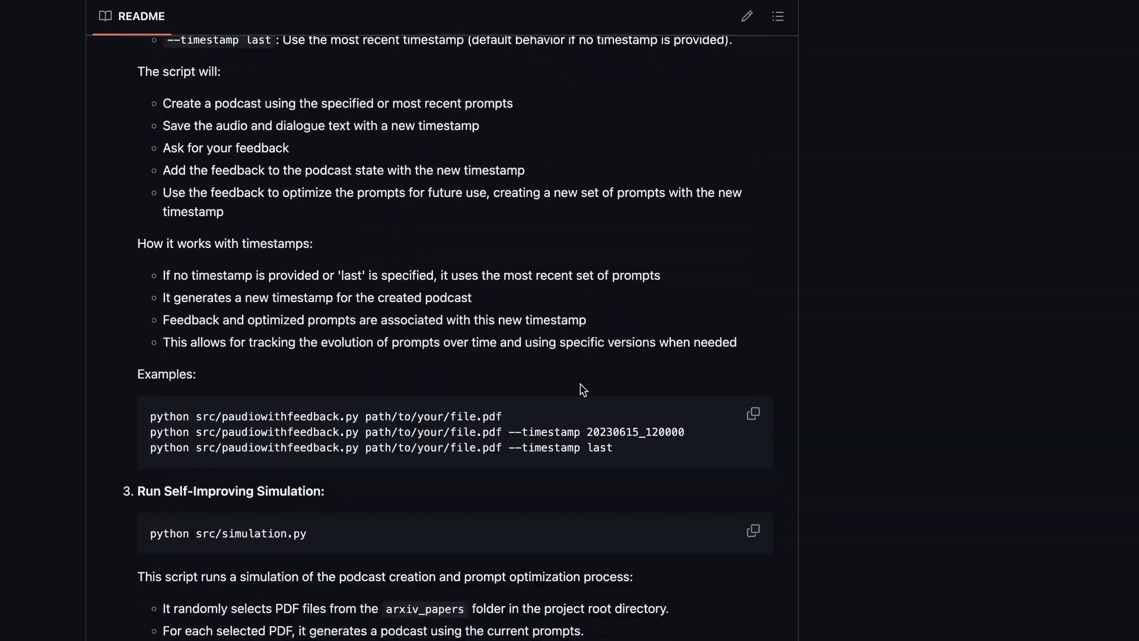
scroll("down", 3)
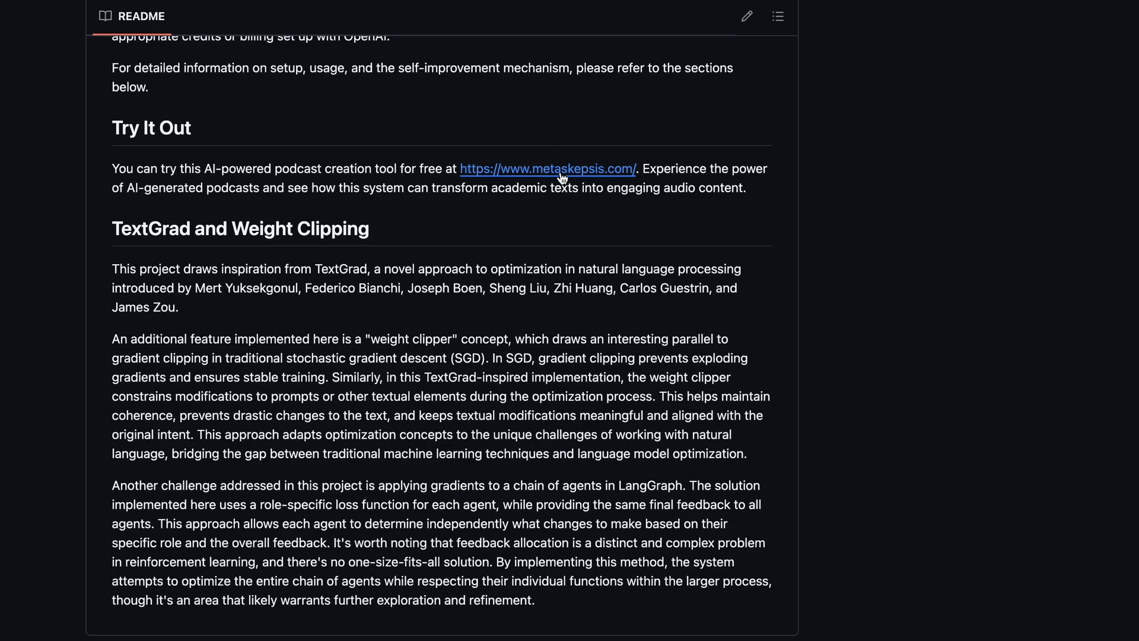
Follow the README's metaskepsis.com link and scroll down the podcast creation page.
left_click(549, 169)
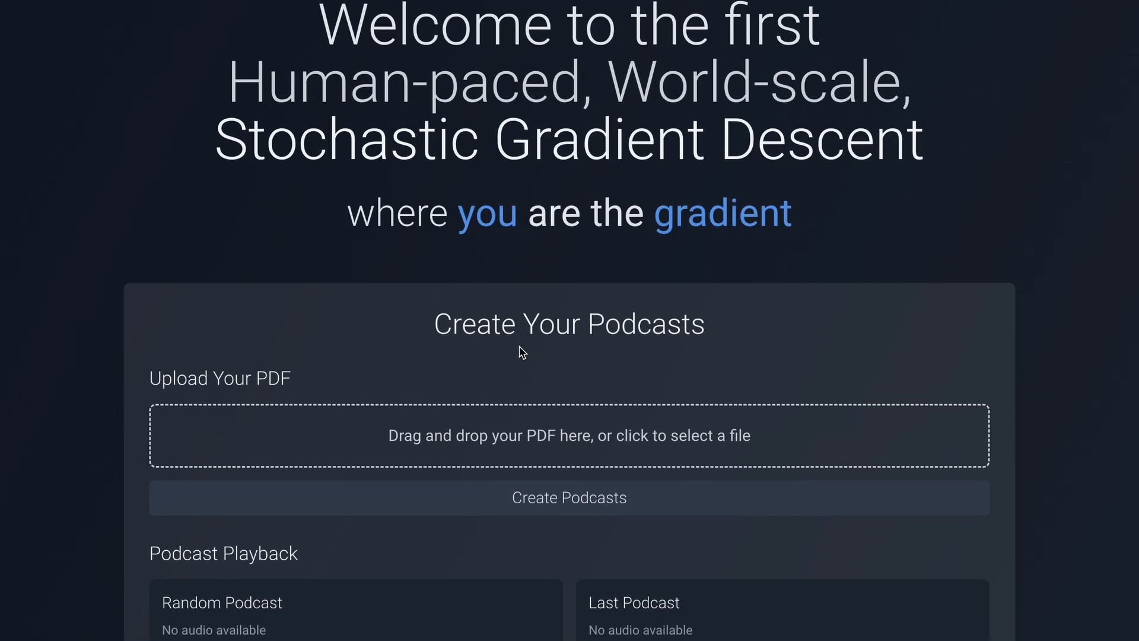
scroll("down", 3)
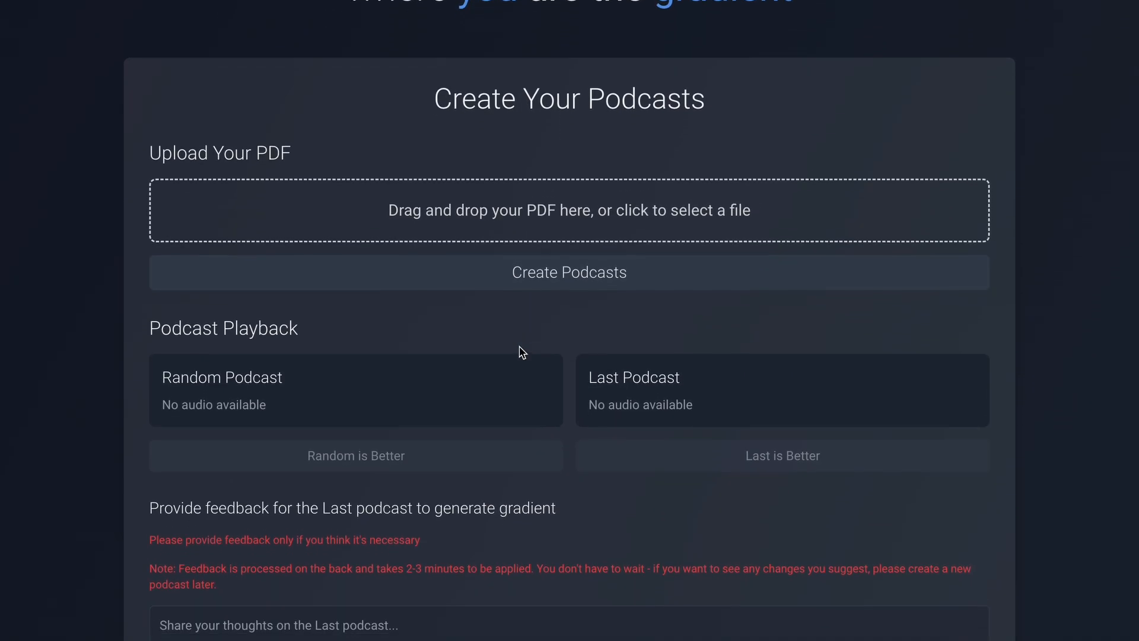
scroll("down", 3)
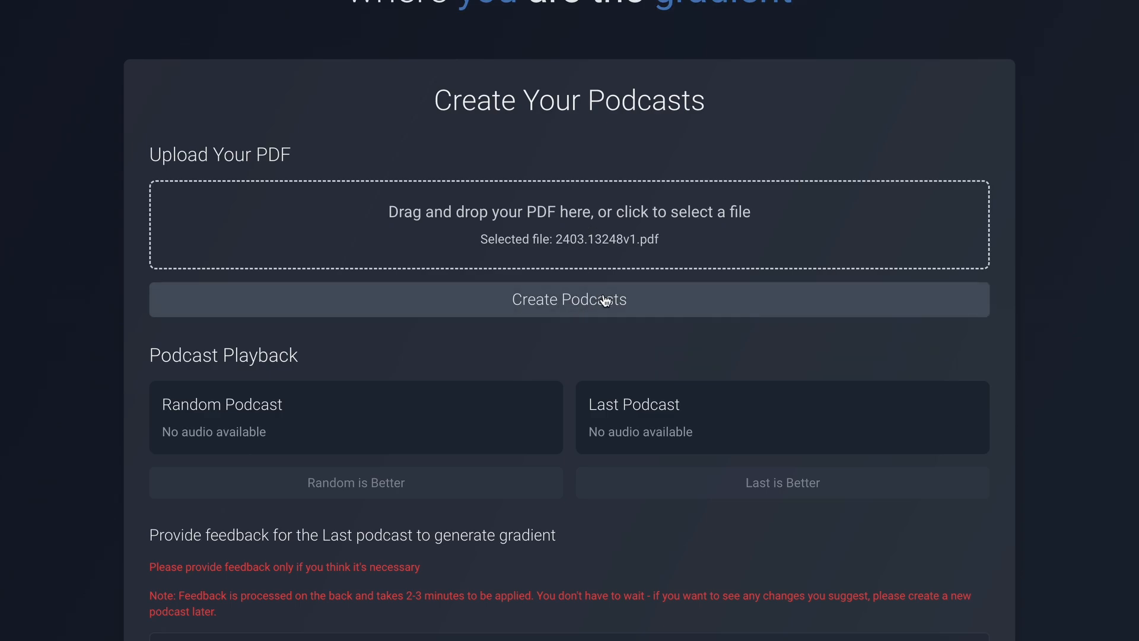
Create the Random and Last podcasts from 2403.13248v1.pdf.
left_click(568, 299)
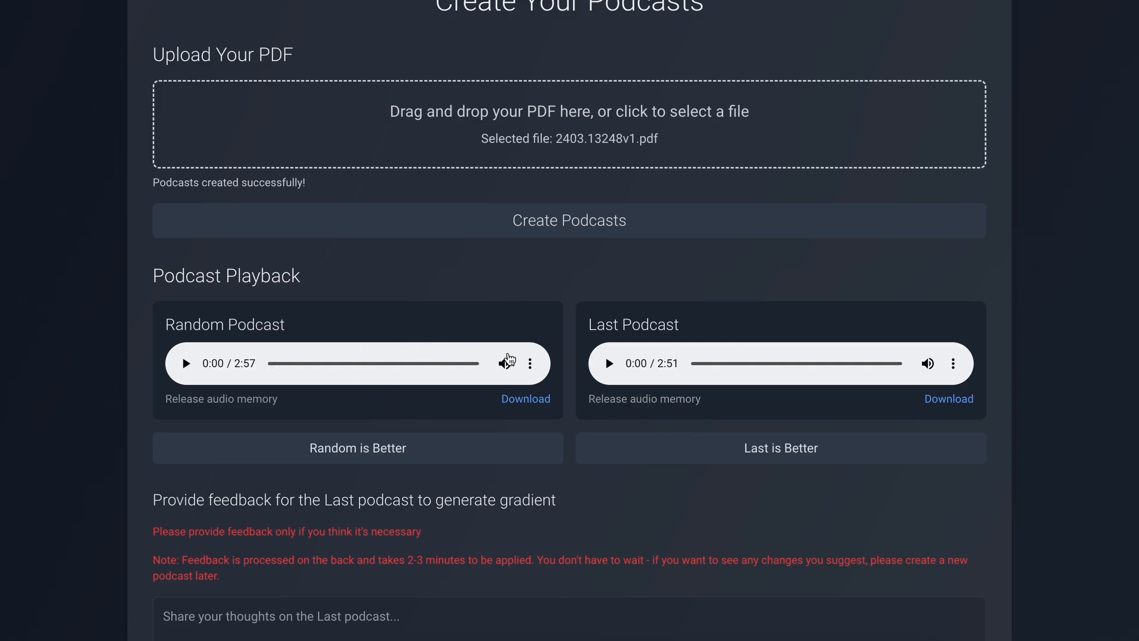
mouse_move(527, 422)
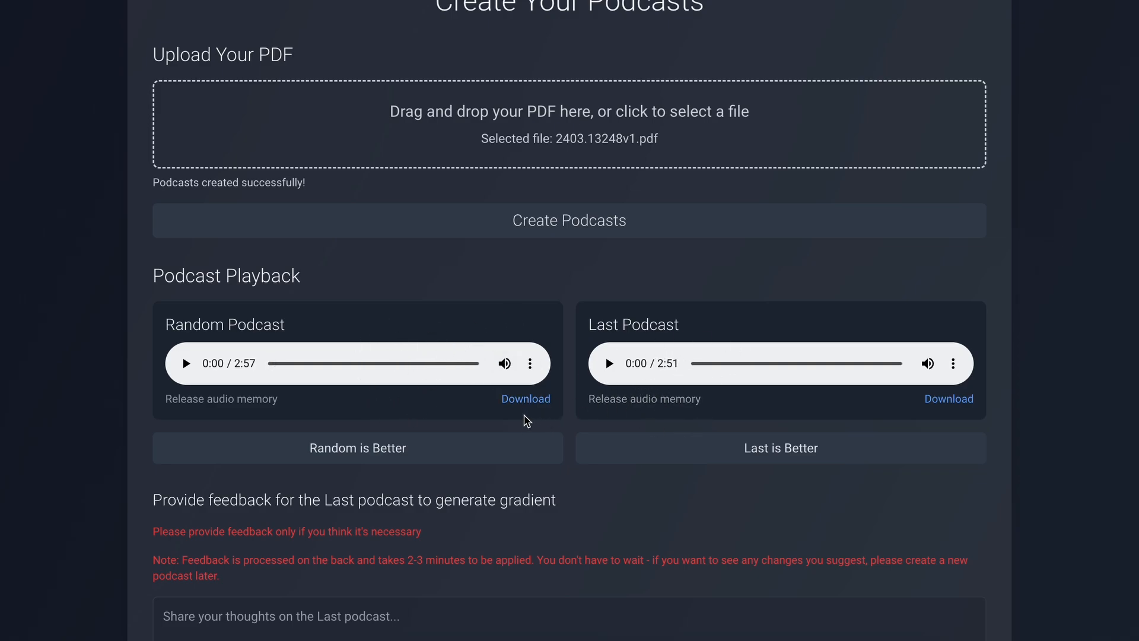
mouse_move(551, 413)
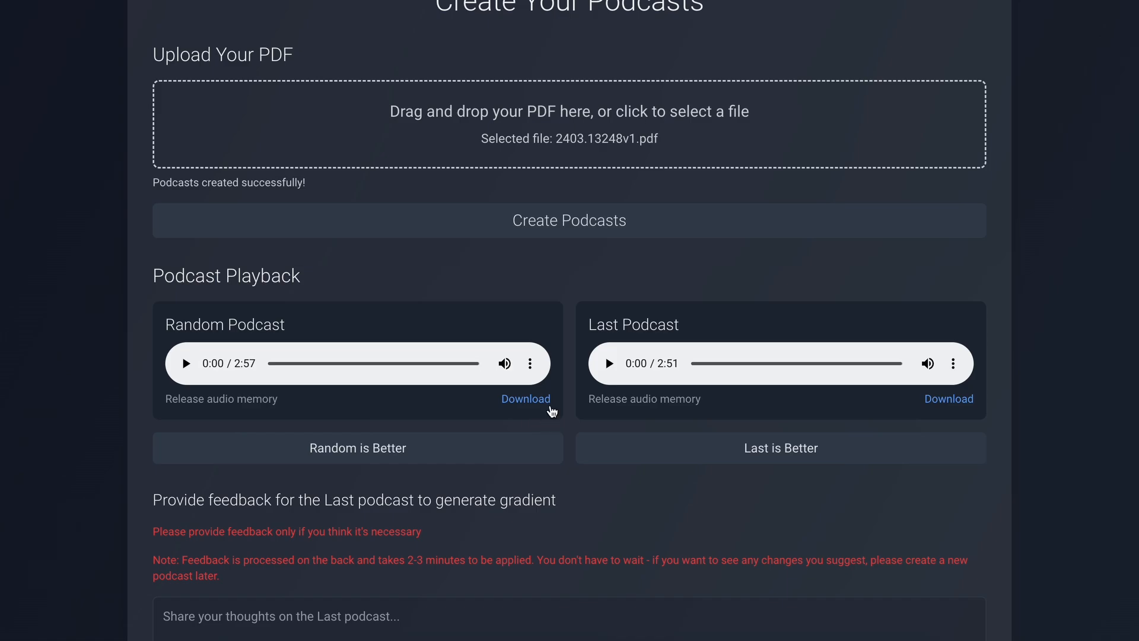
mouse_move(708, 323)
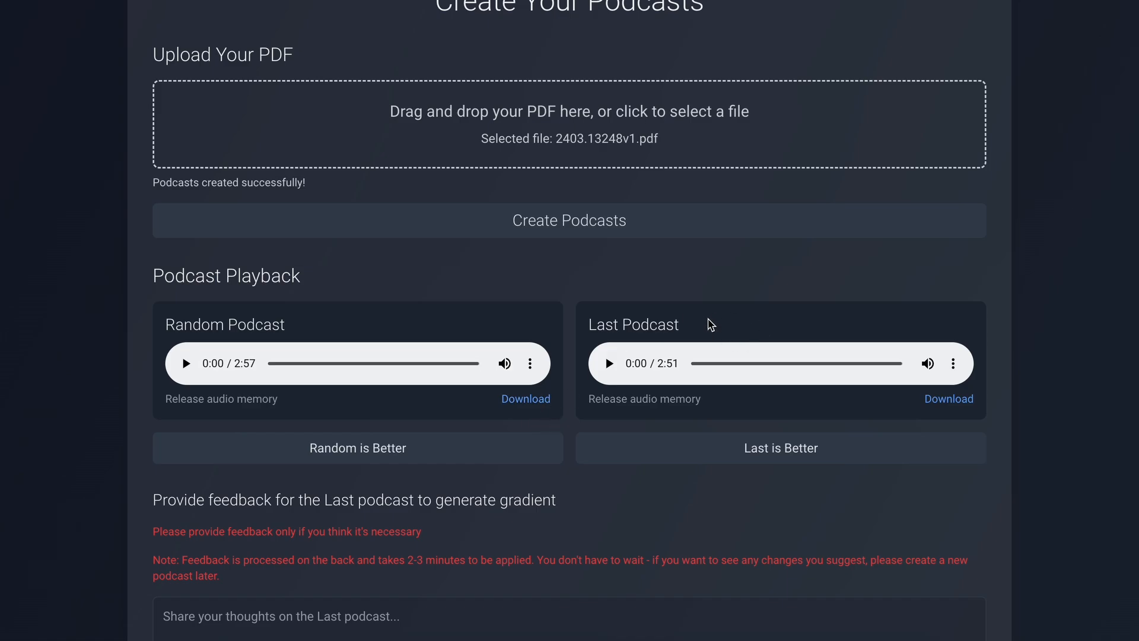
mouse_move(699, 369)
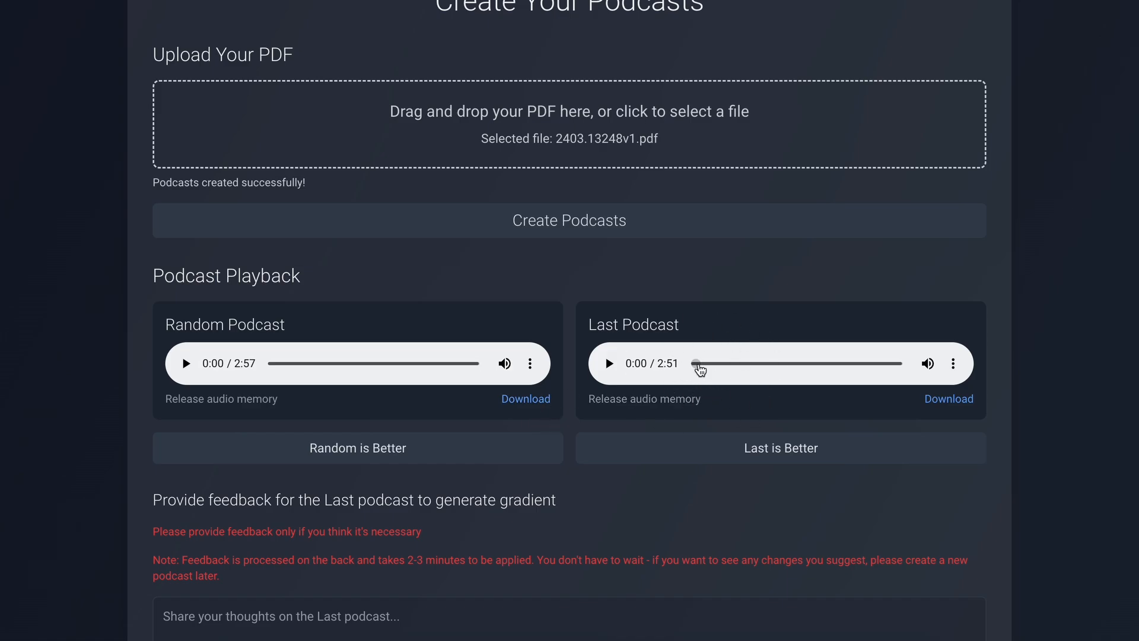
mouse_move(692, 343)
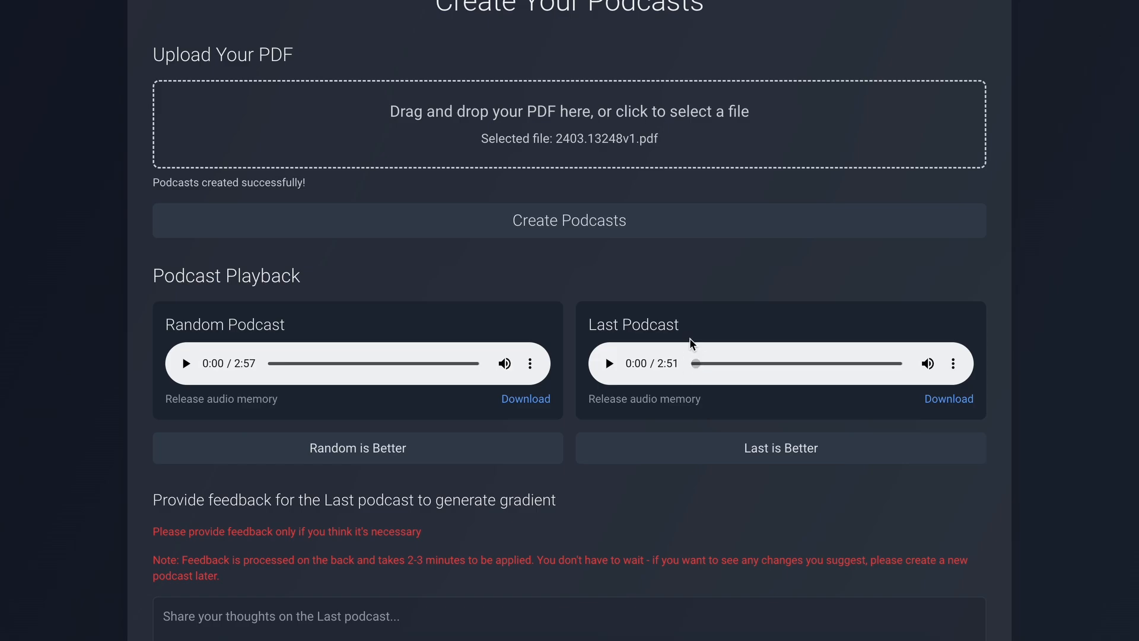
mouse_move(186, 363)
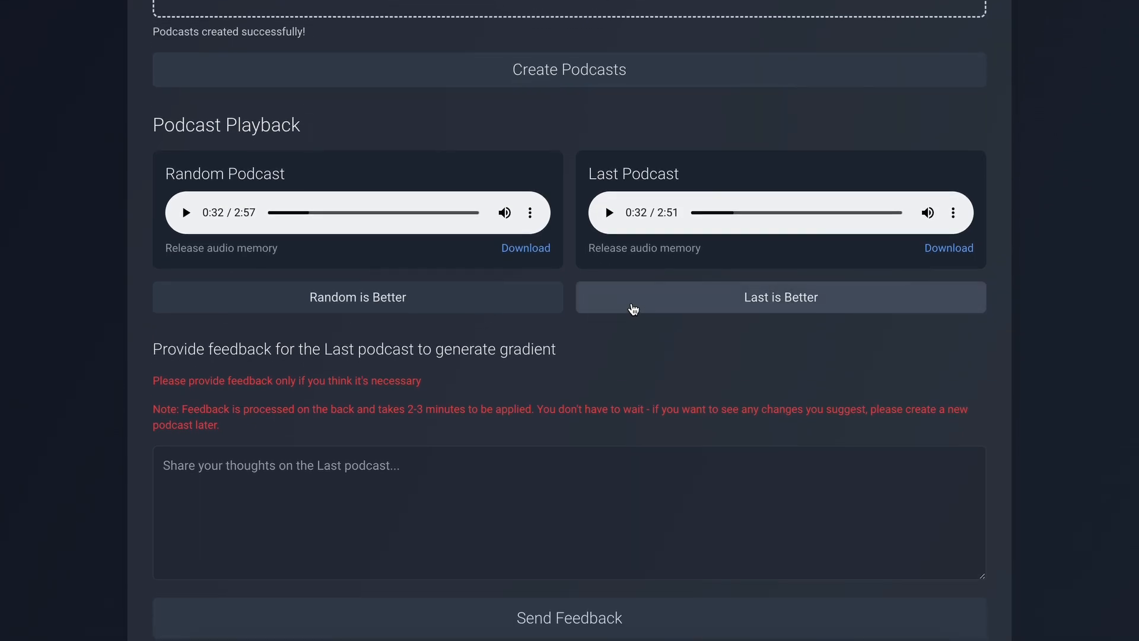
Mark Last as better and send the feedback 'Length could be increased'.
left_click(781, 297)
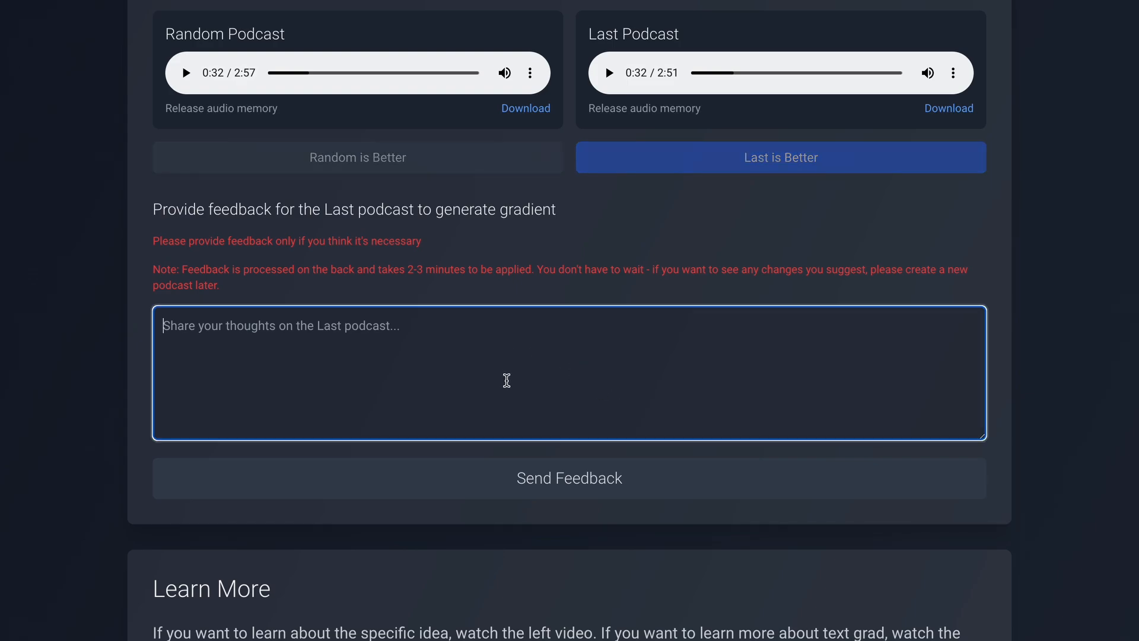
type("Length")
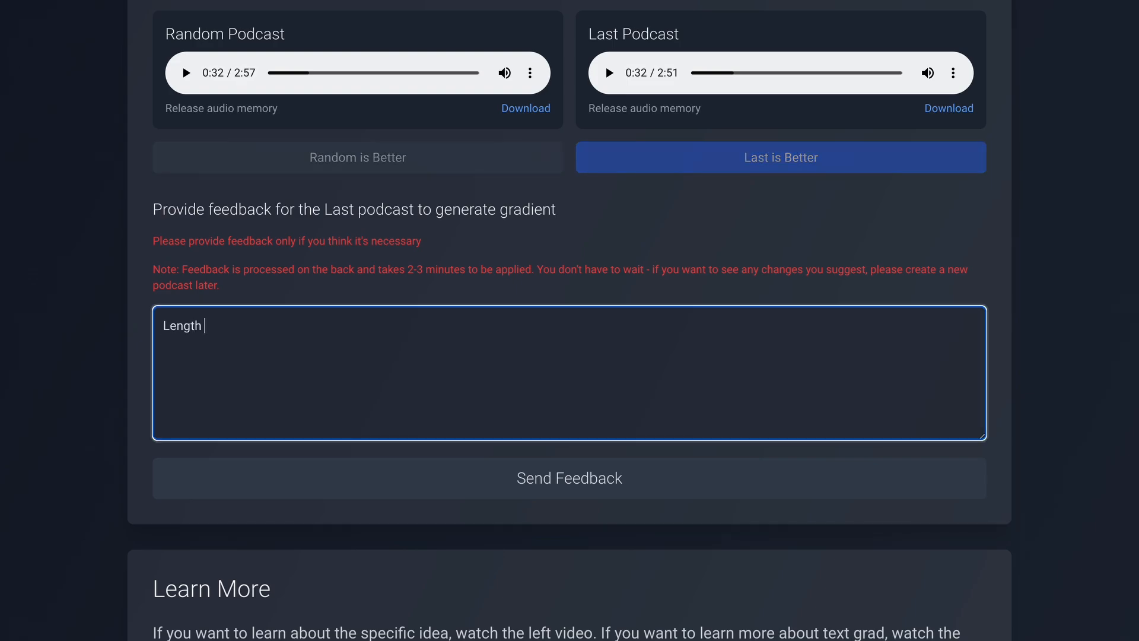
type("could be increas")
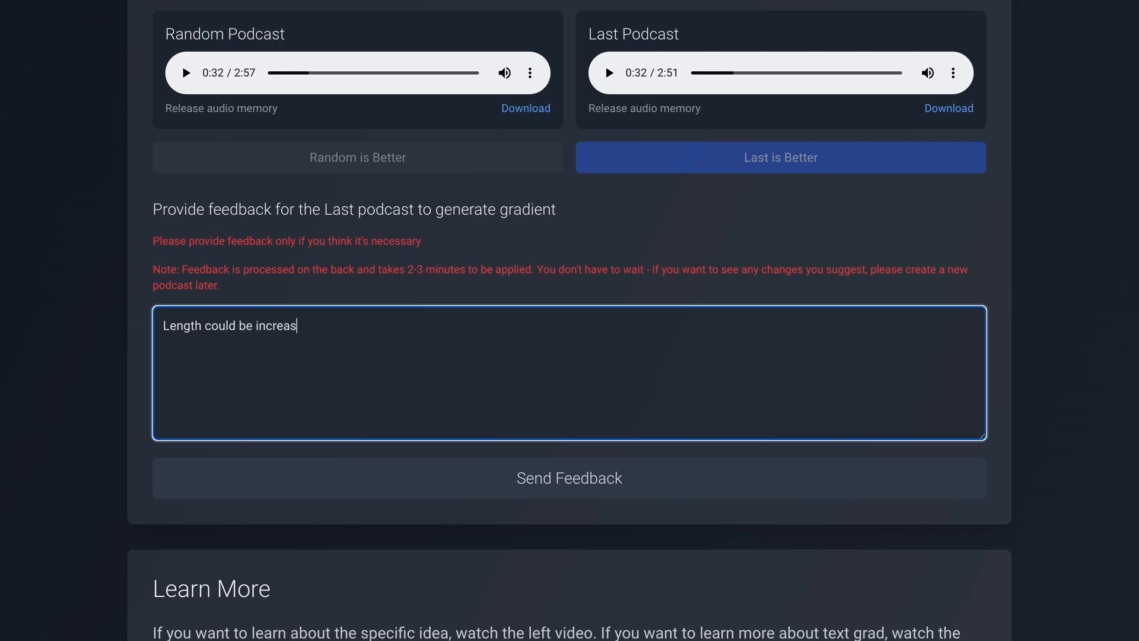
left_click(569, 477)
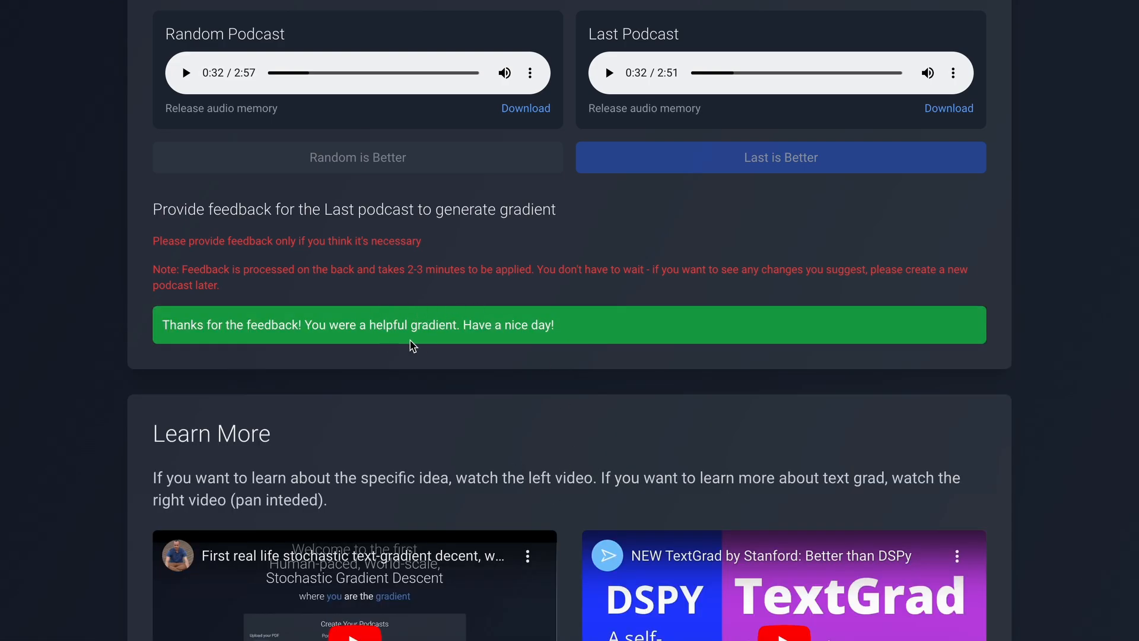
left_click(781, 157)
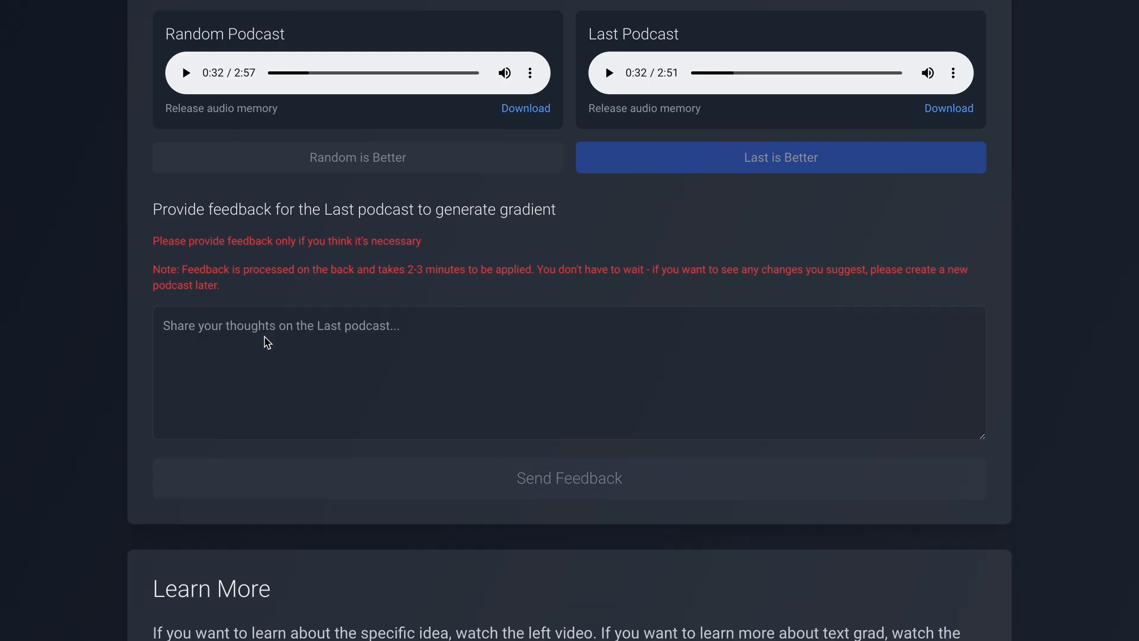
mouse_move(101, 325)
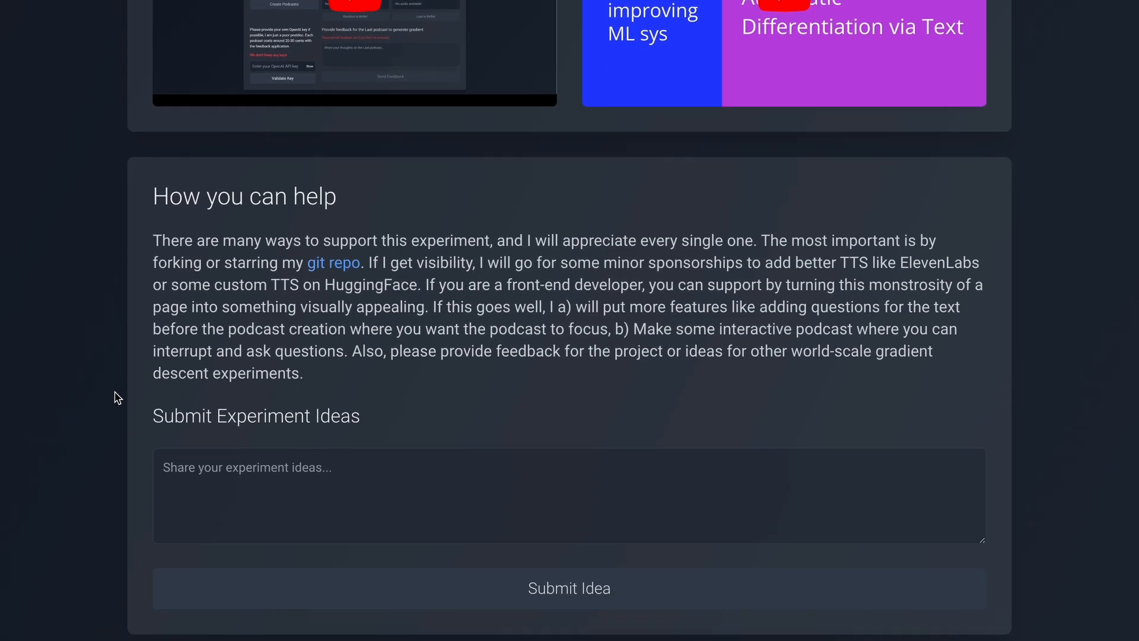
scroll("up", 3)
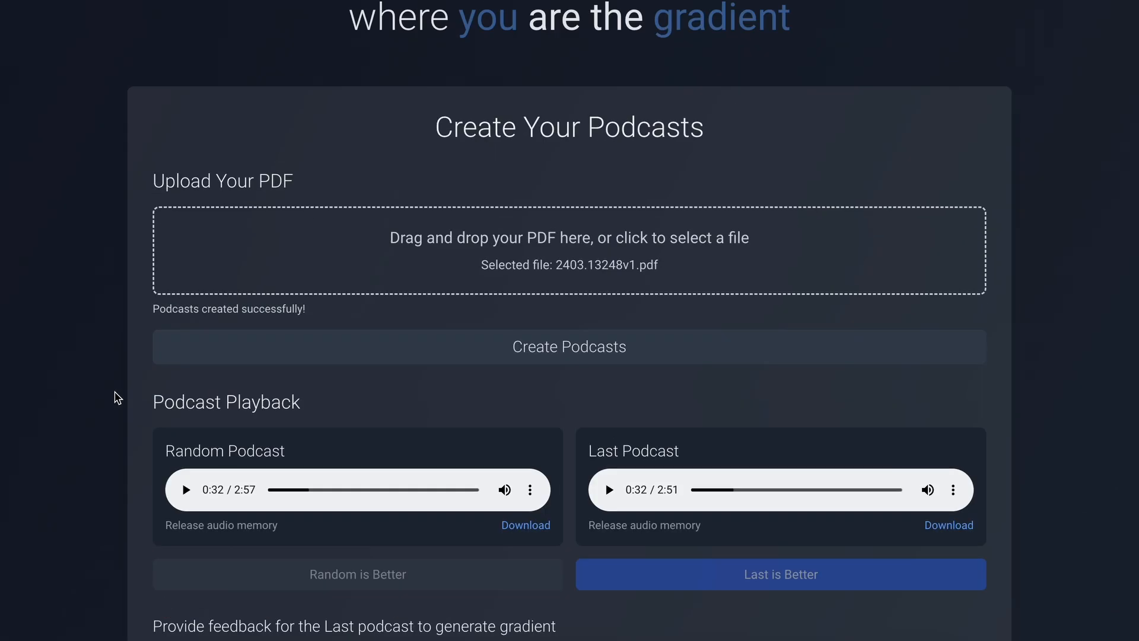
scroll("down", 3)
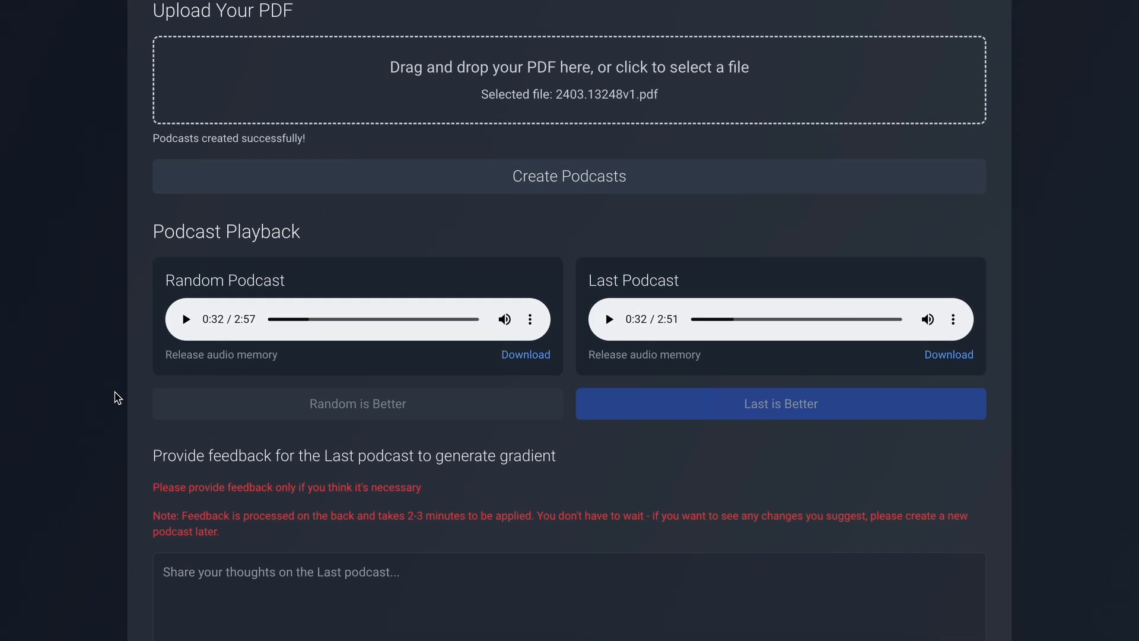
scroll("down", 3)
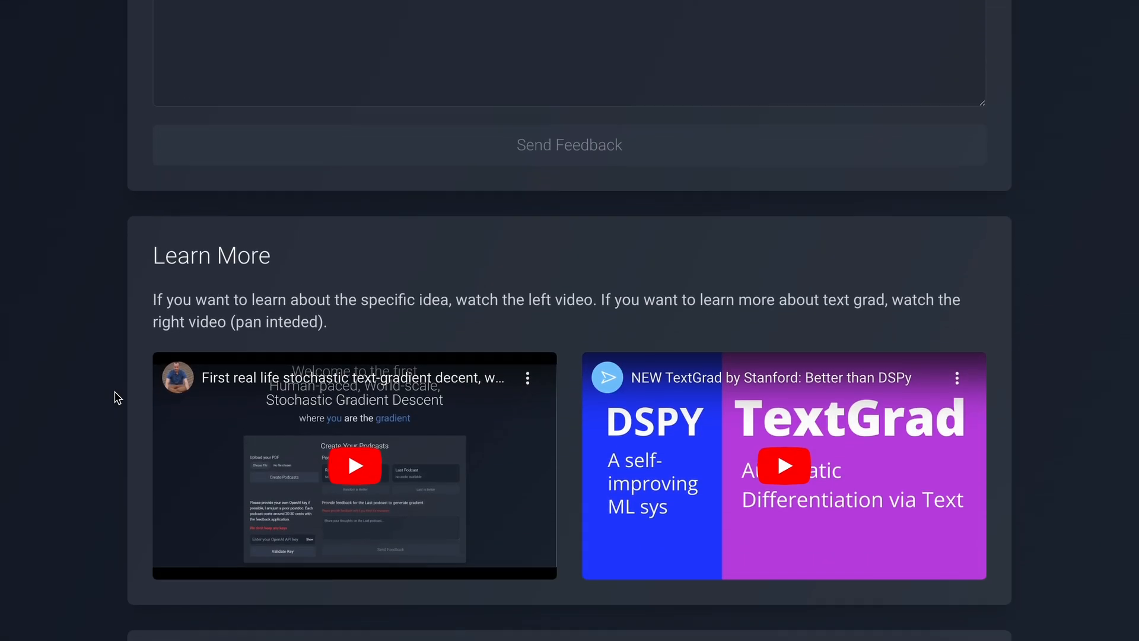
scroll("down", 3)
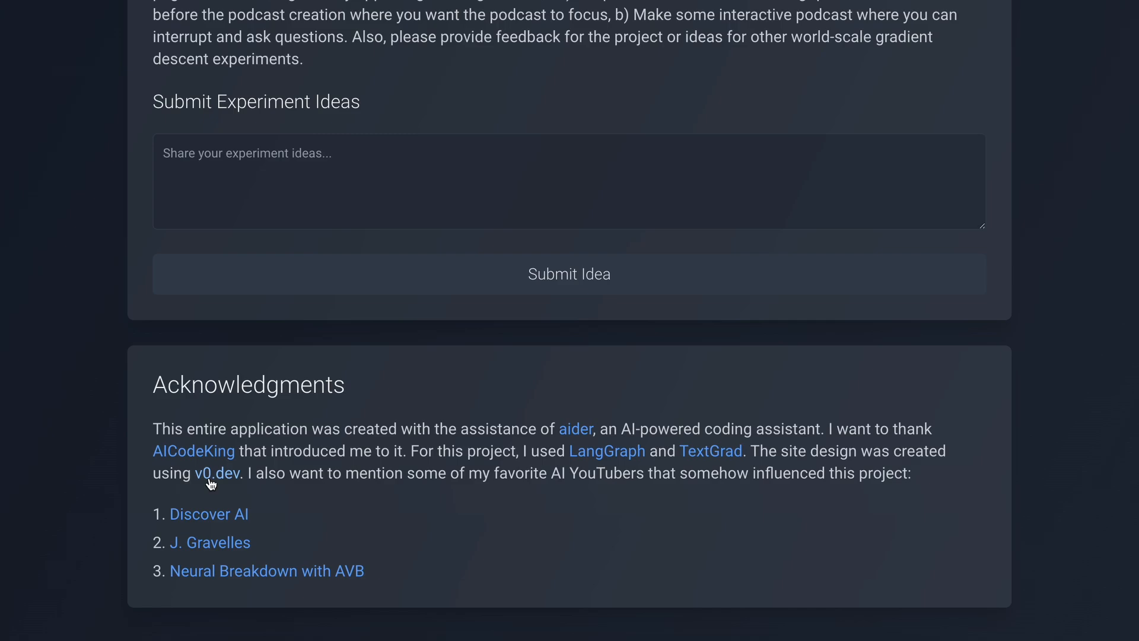
mouse_move(584, 436)
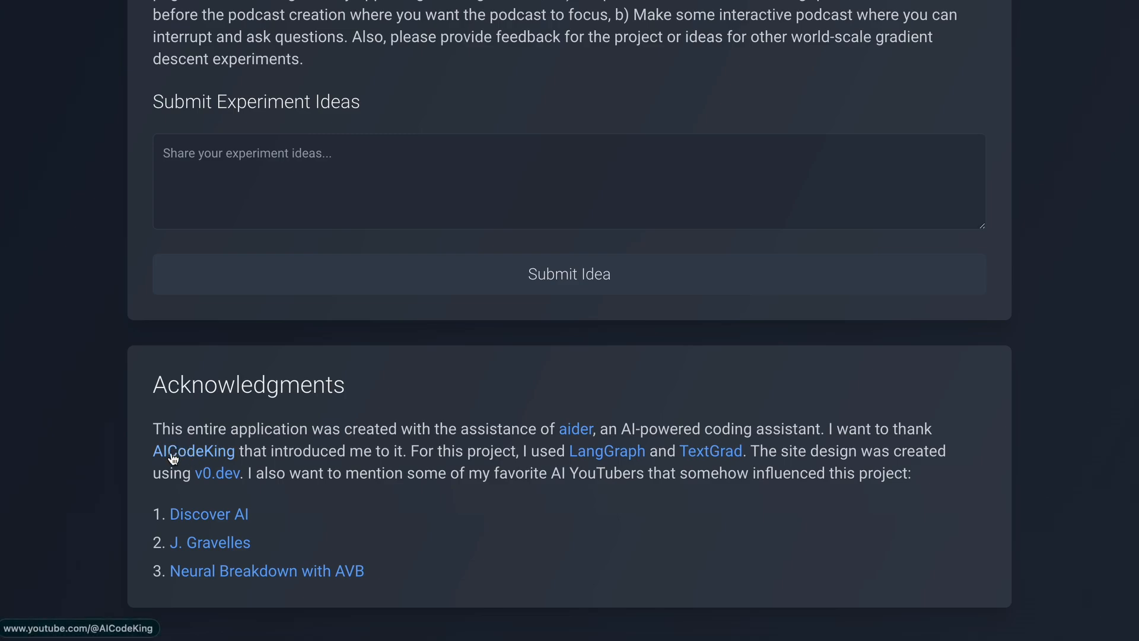
mouse_move(200, 490)
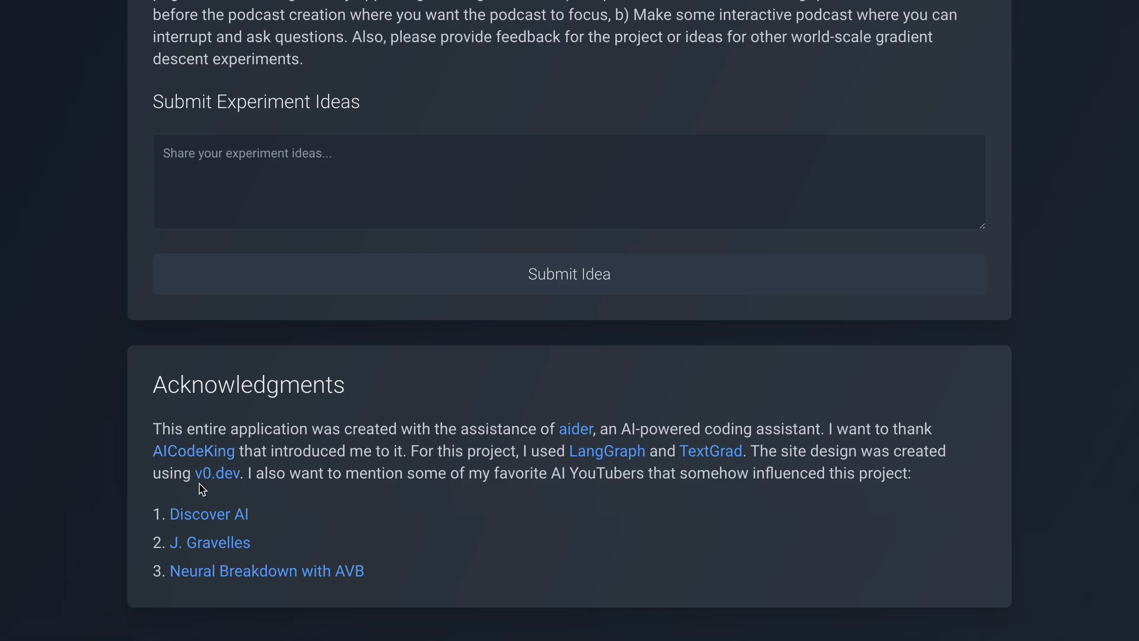
mouse_move(506, 437)
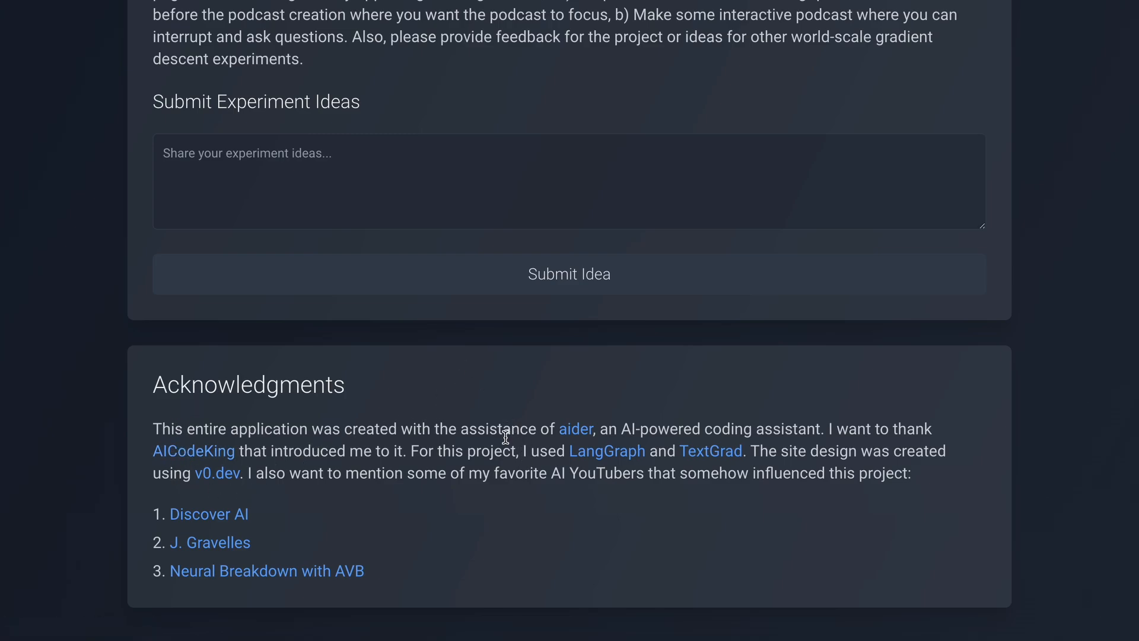
mouse_move(487, 459)
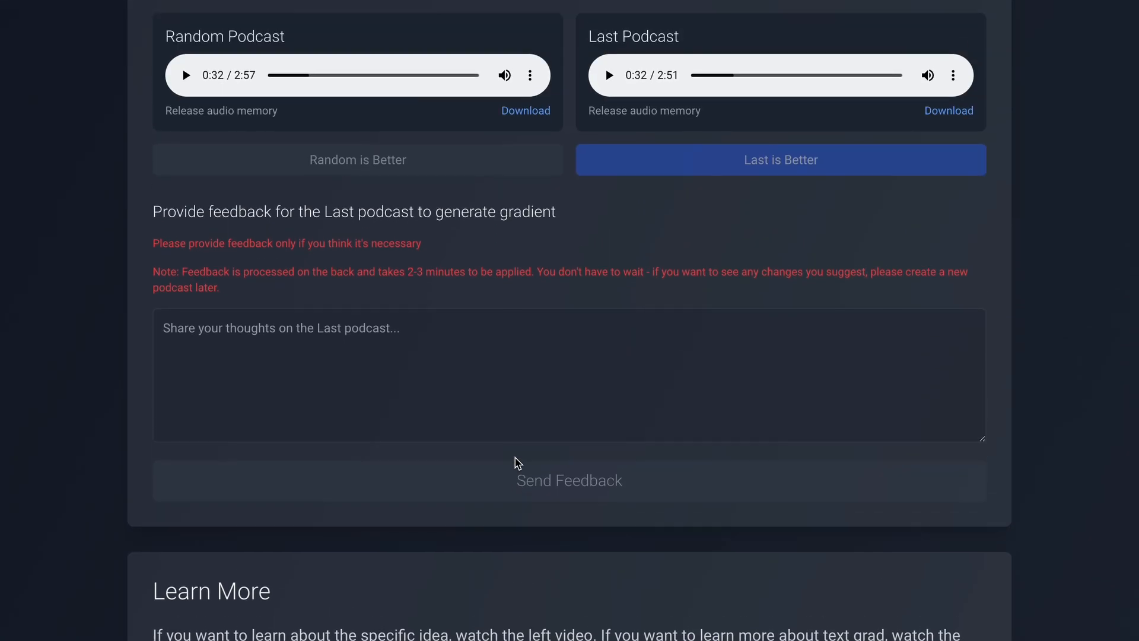
scroll("up", 3)
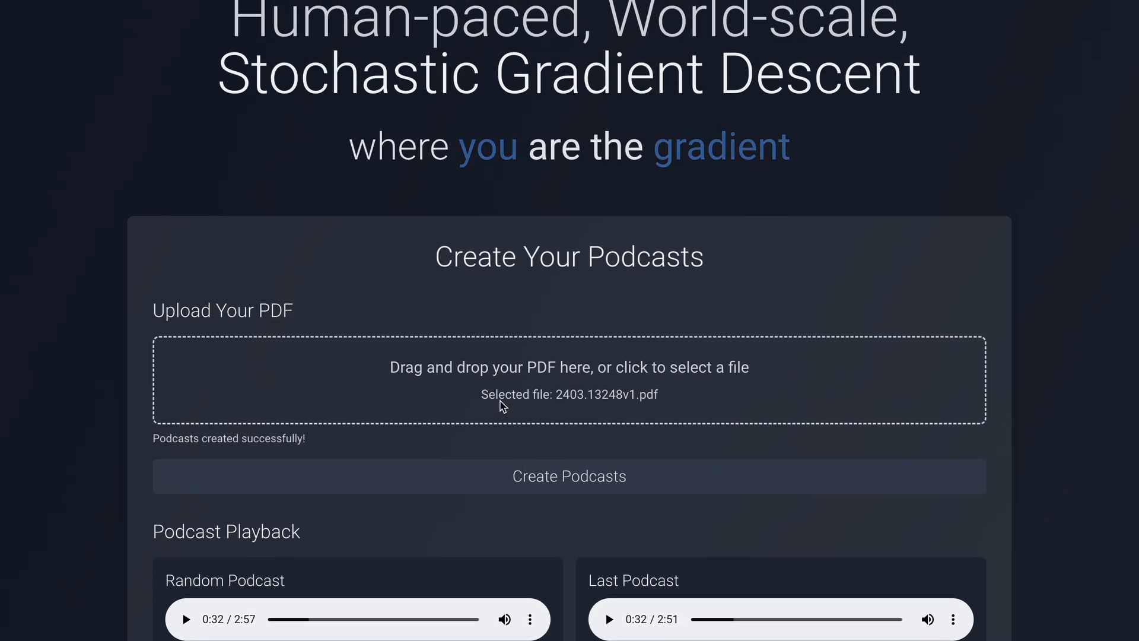
scroll("down", 3)
type("OPENA")
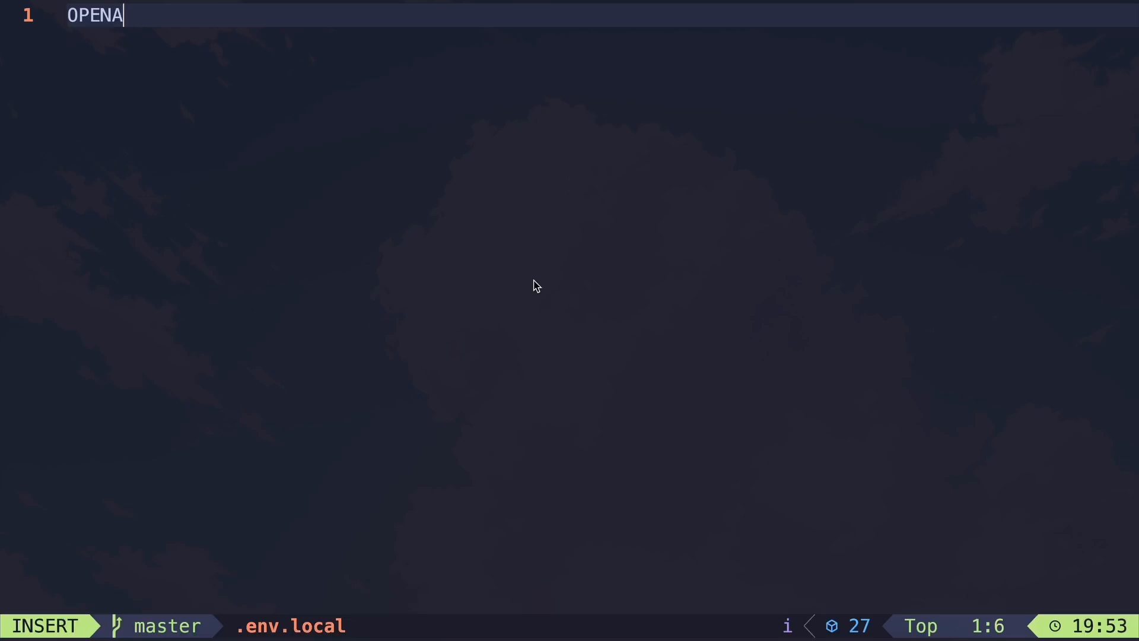
Enter OPENAI_API_KEY=your-api-key-here on line 1 of .env.local.
type("I_API")
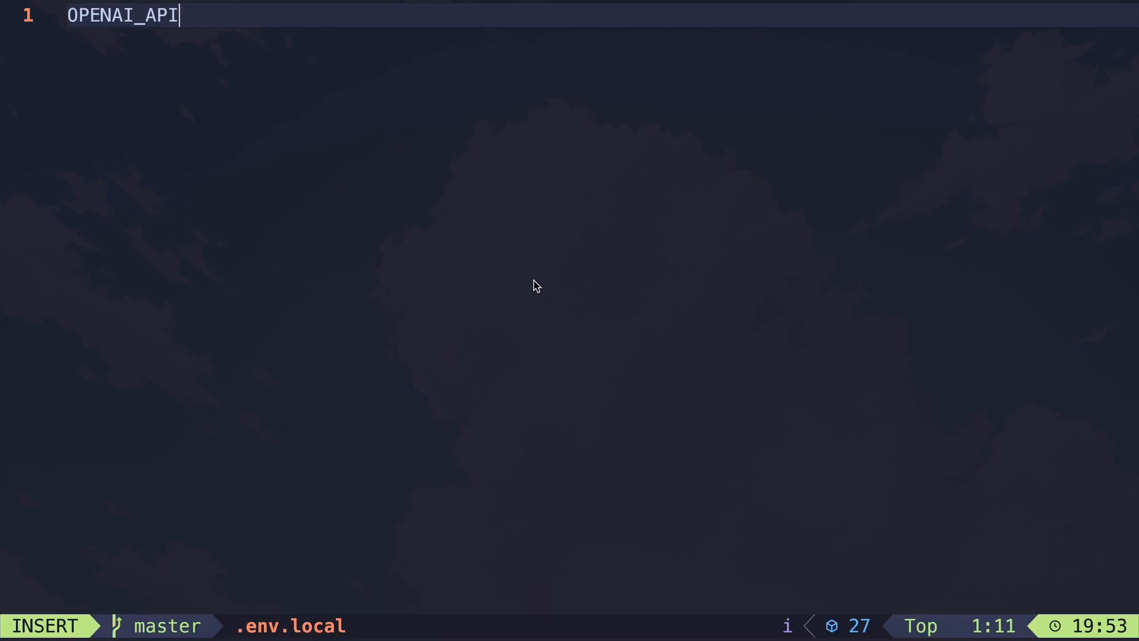
type("_KEY=")
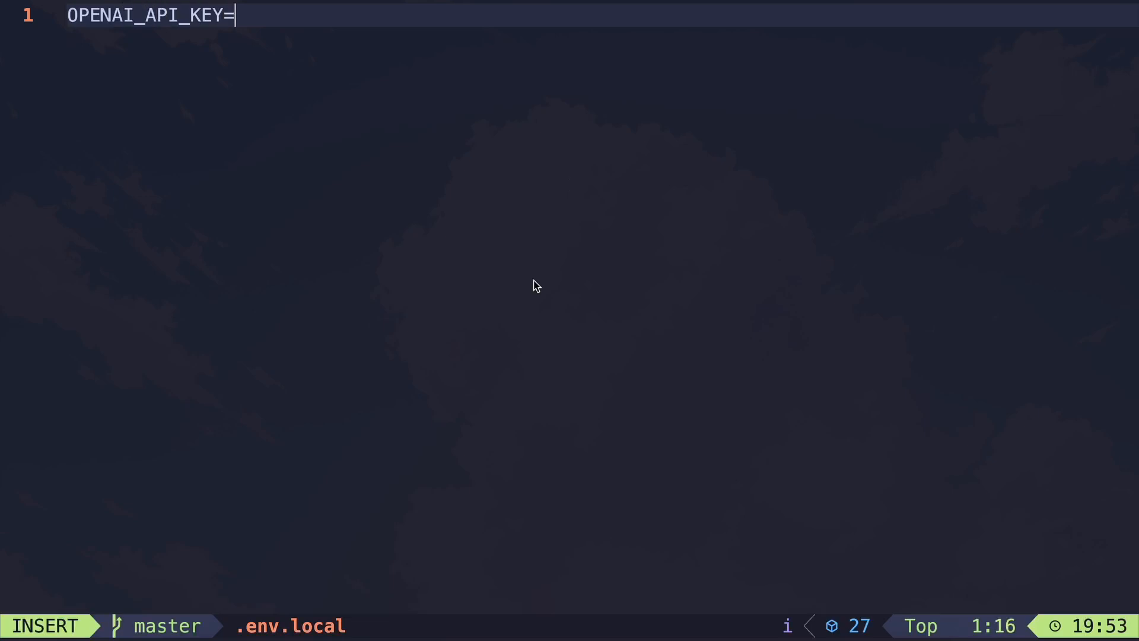
type("yo")
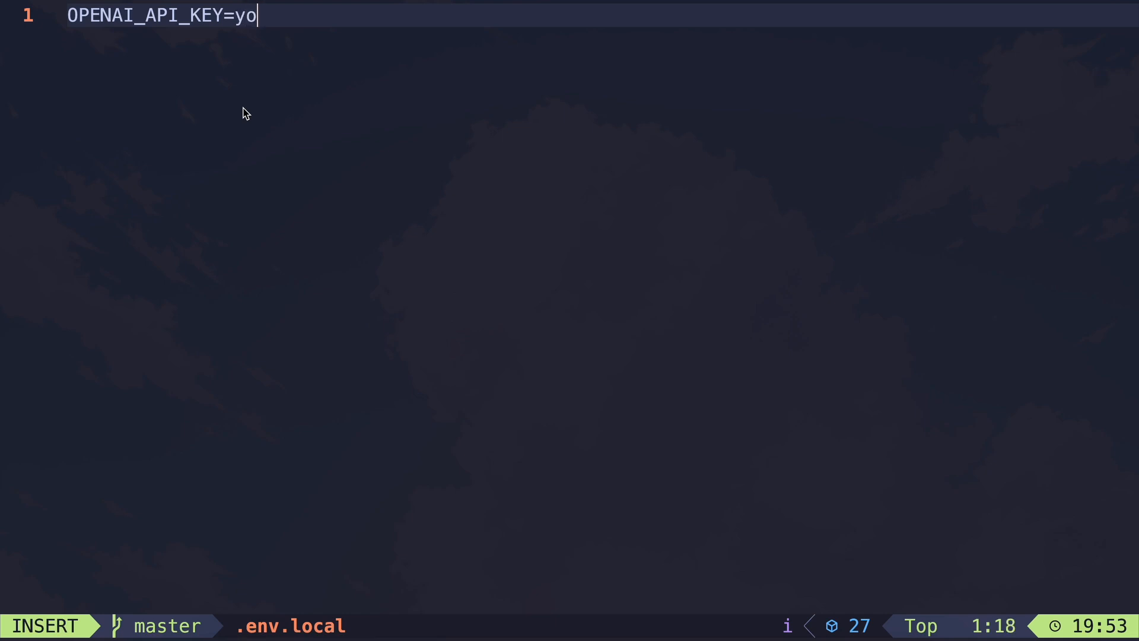
type("ur-api-key-here")
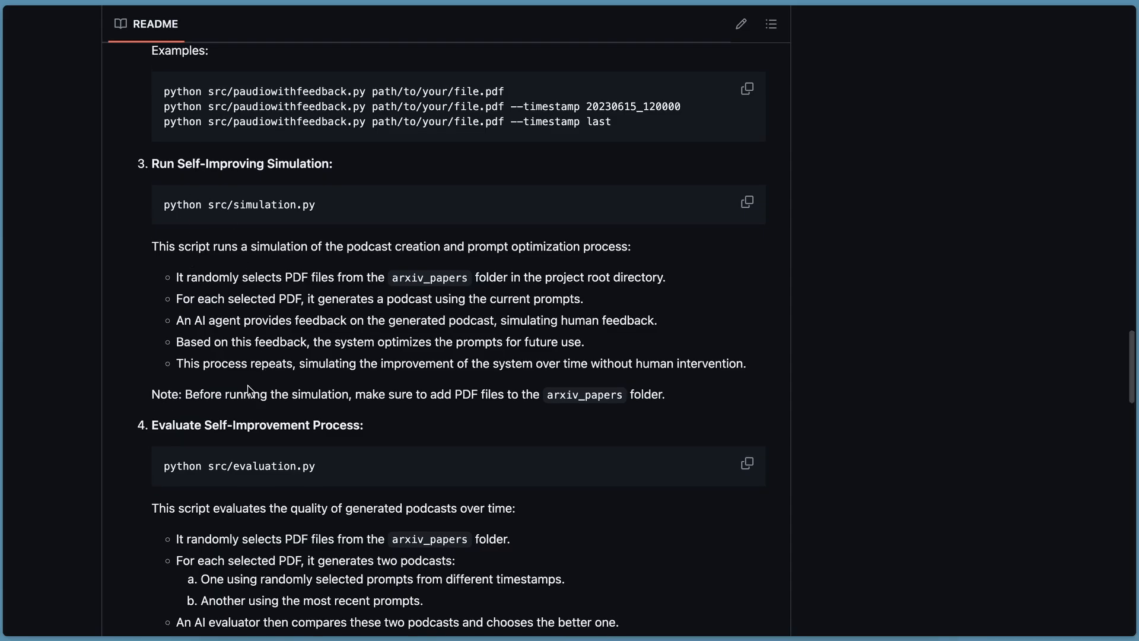
Scroll the README down to the simulation, evaluation and web interface sections.
scroll("down", 3)
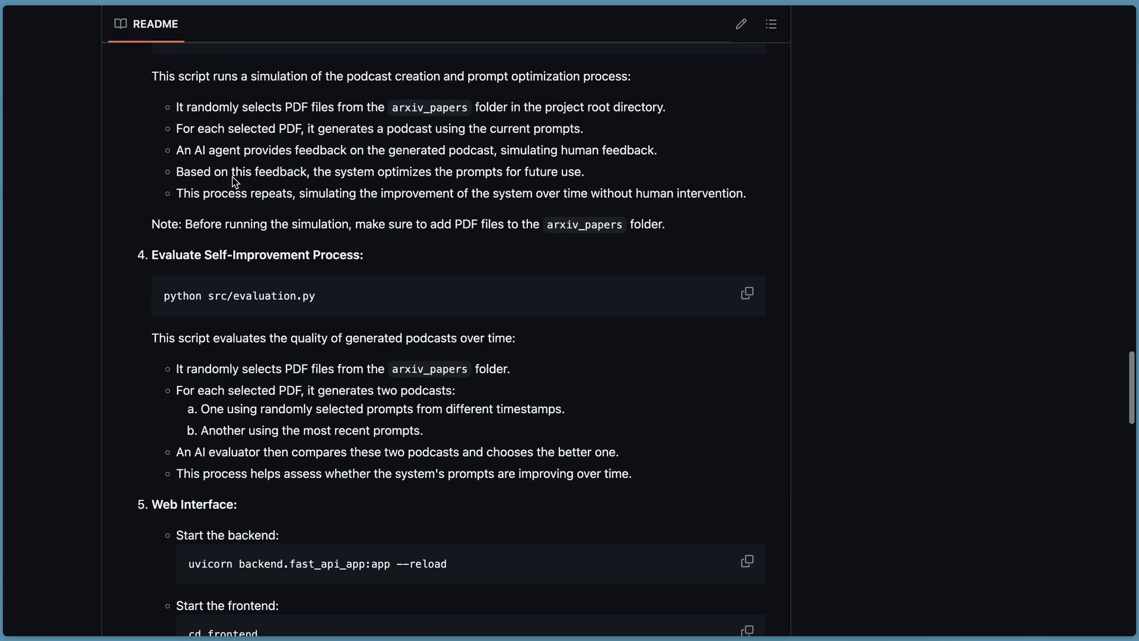
scroll("down", 3)
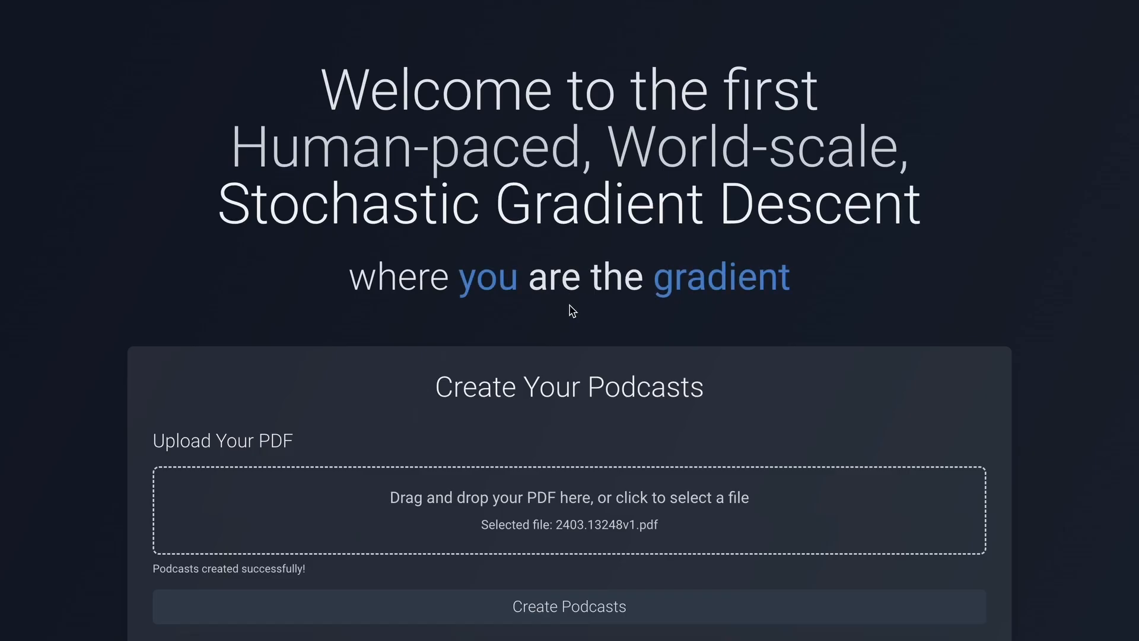
scroll("down", 3)
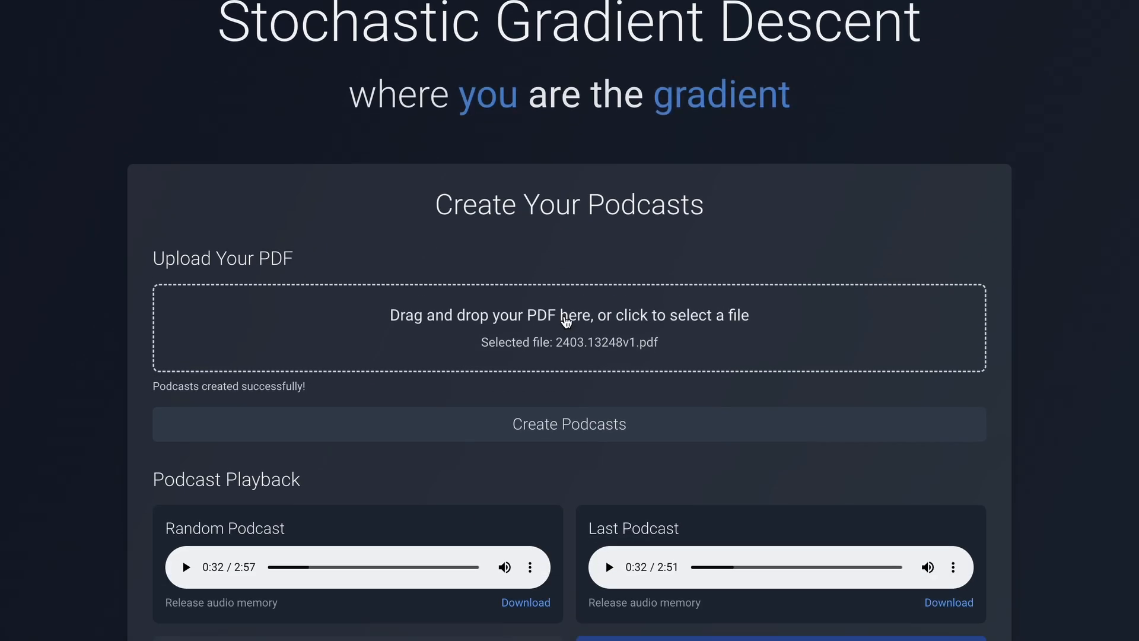
scroll("down", 3)
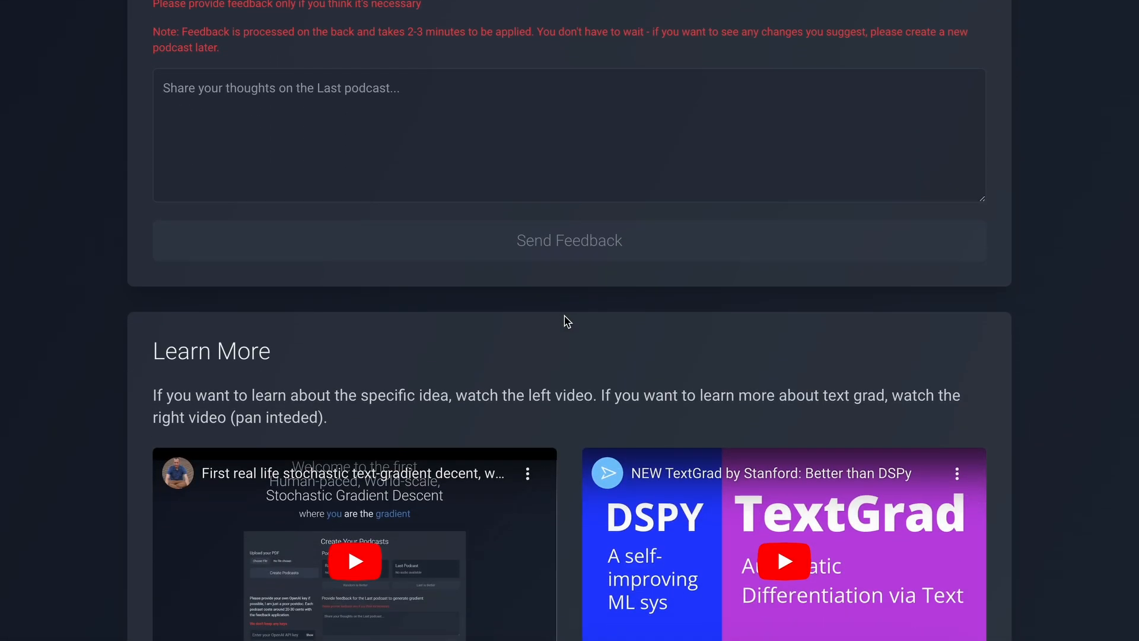
scroll("down", 3)
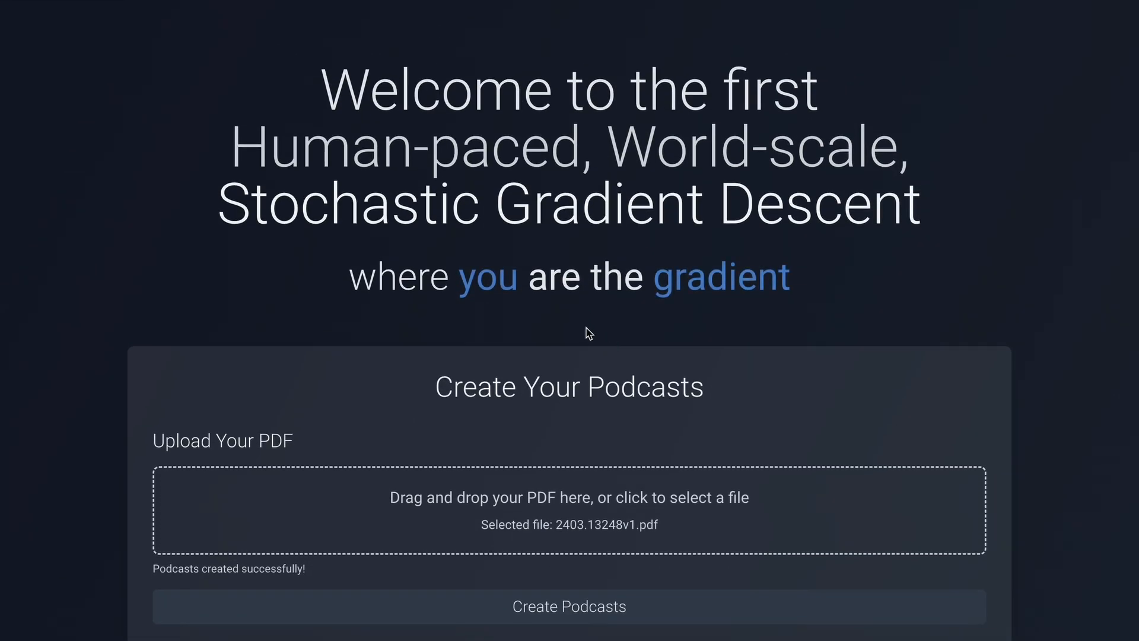
mouse_move(633, 348)
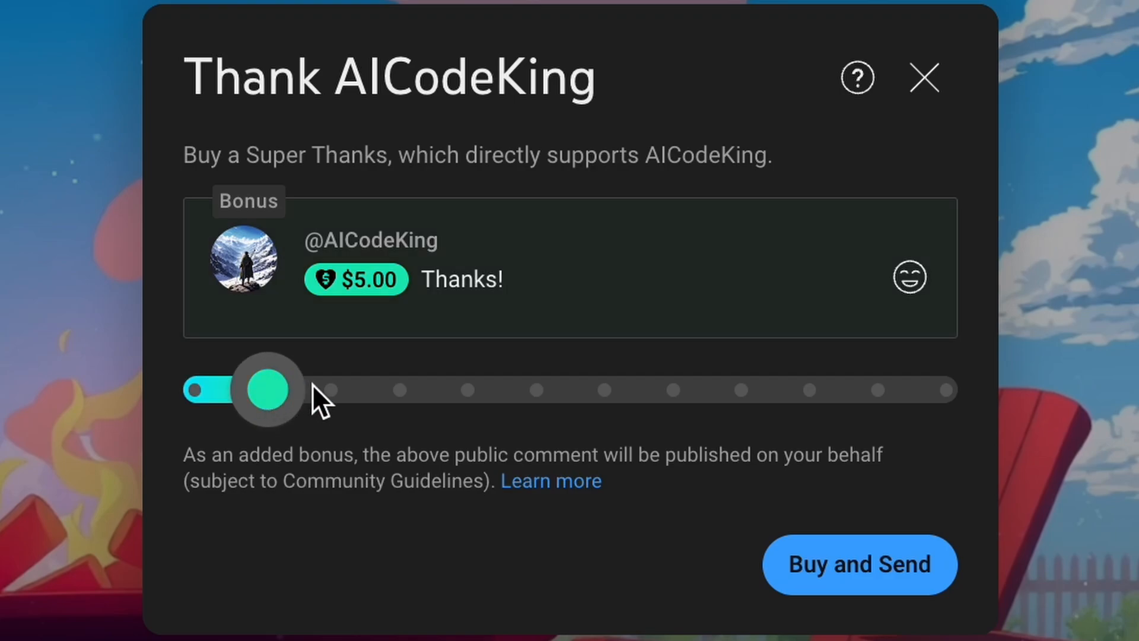
Set the Super Thanks slider amount to $5.00.
left_click_drag(268, 388, 948, 389)
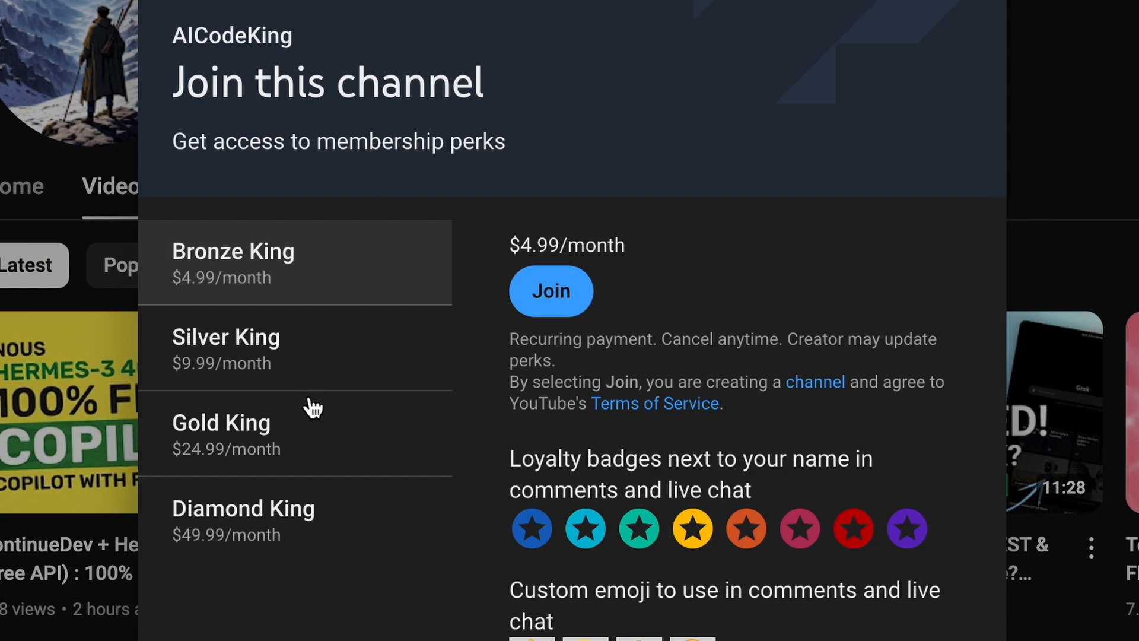
mouse_move(330, 244)
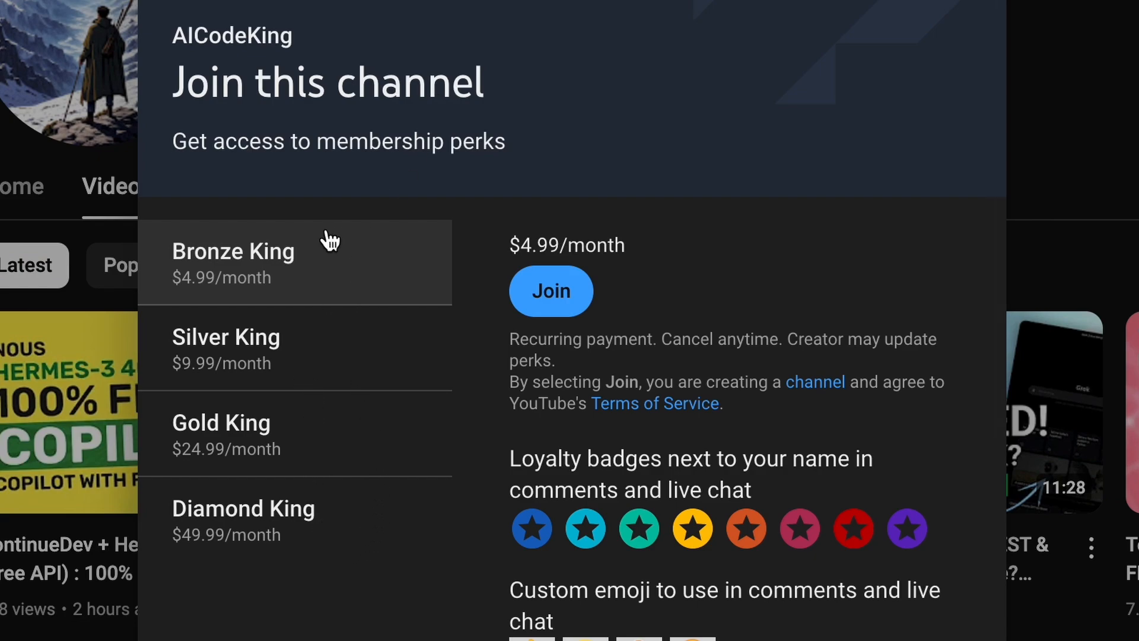
mouse_move(361, 244)
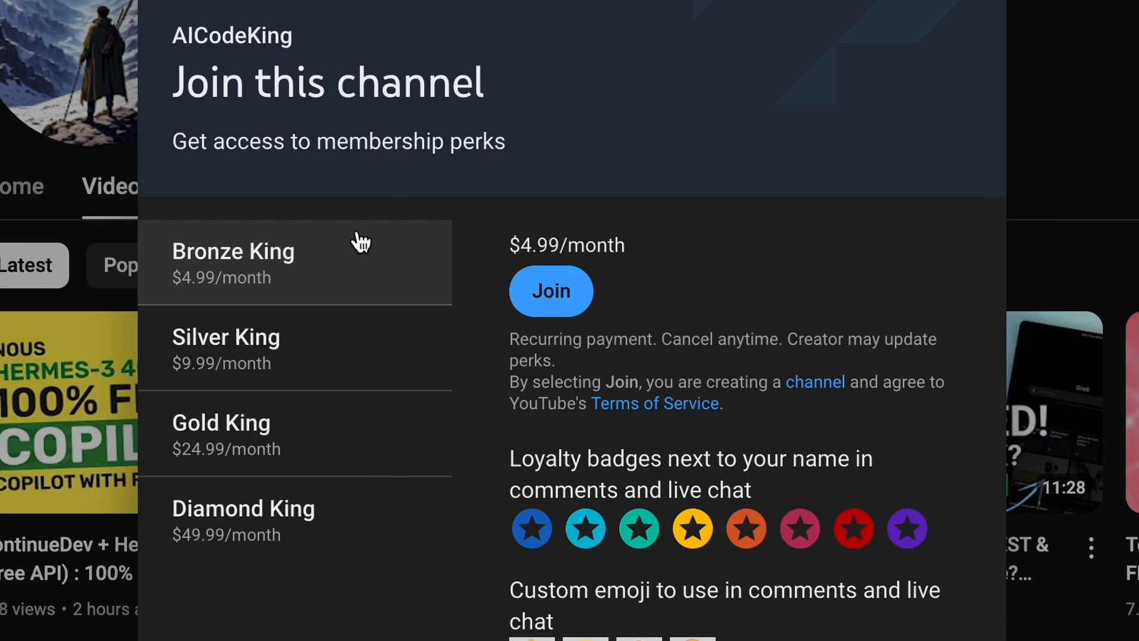